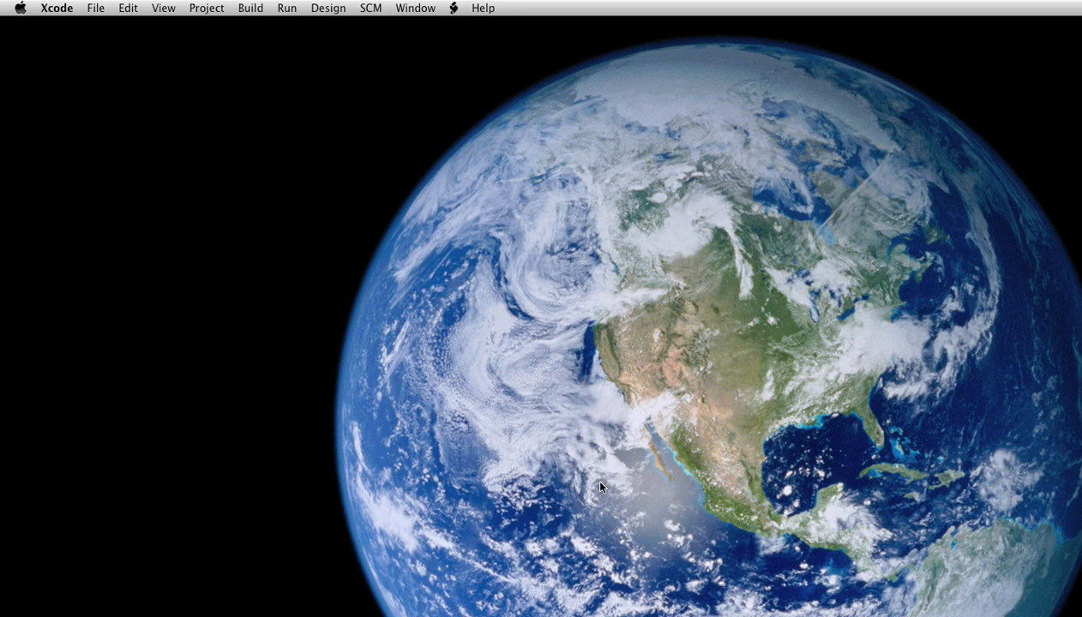
mouse_move(238, 274)
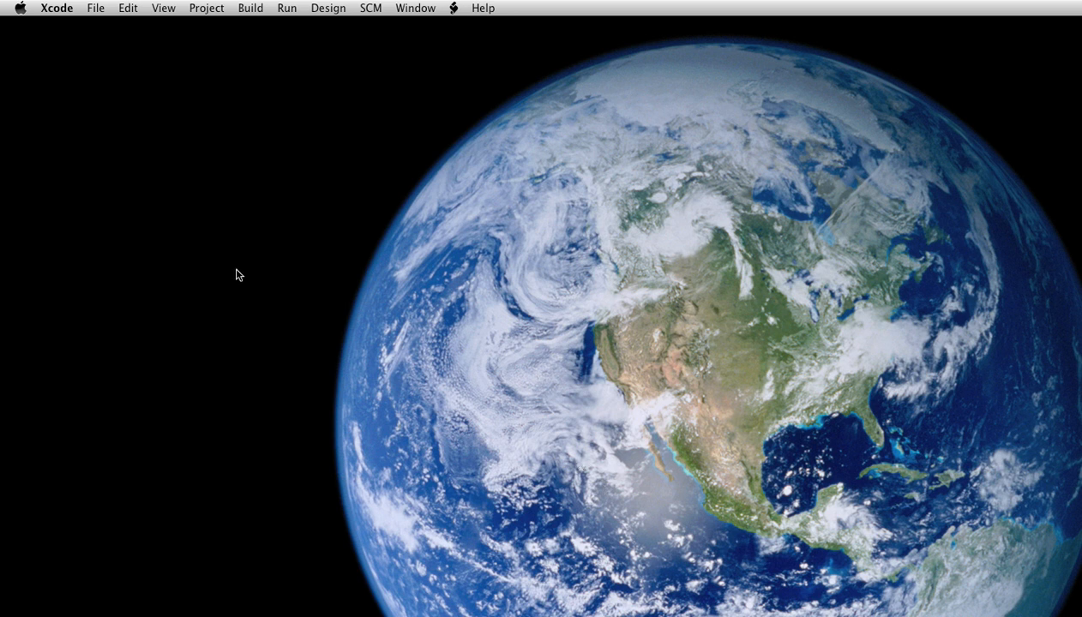
mouse_move(18, 326)
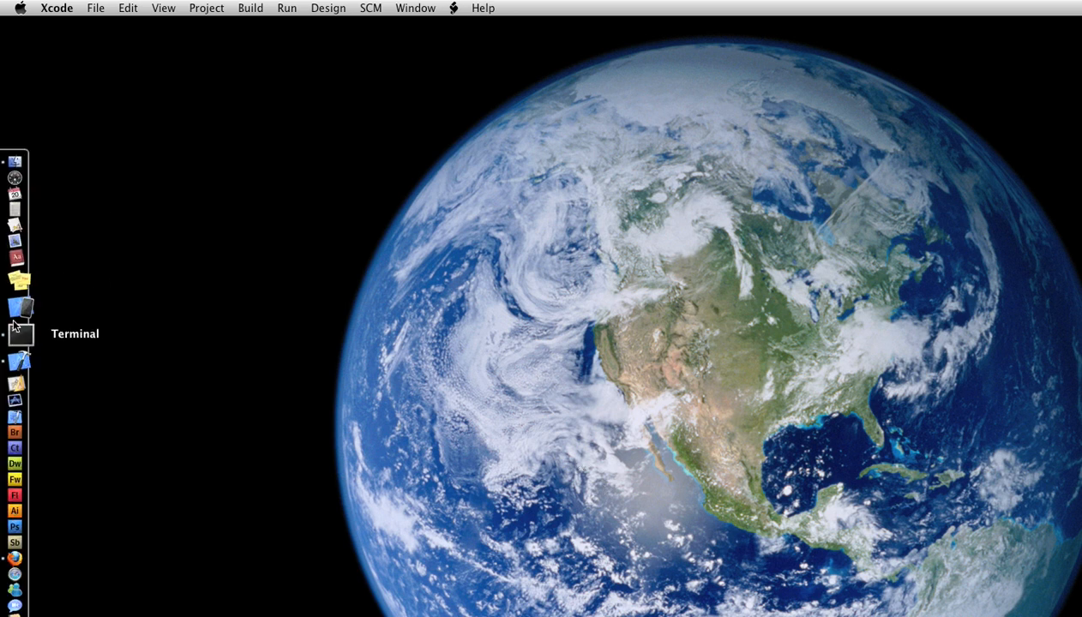
Begin a new file in Xcode, choose the C File template and proceed to the naming page
click(97, 7)
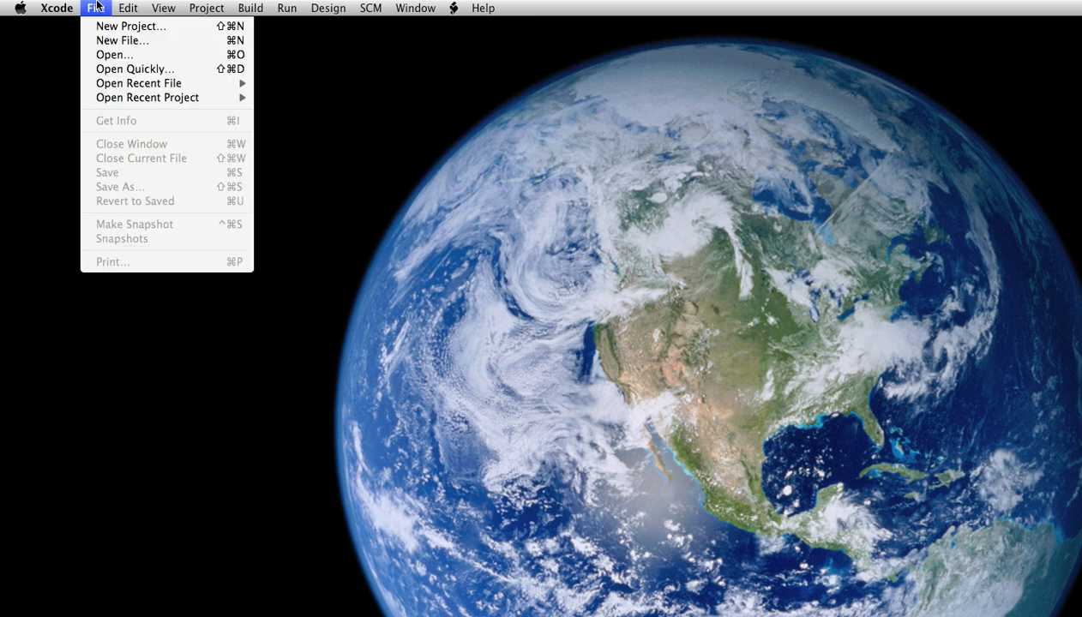
click(122, 40)
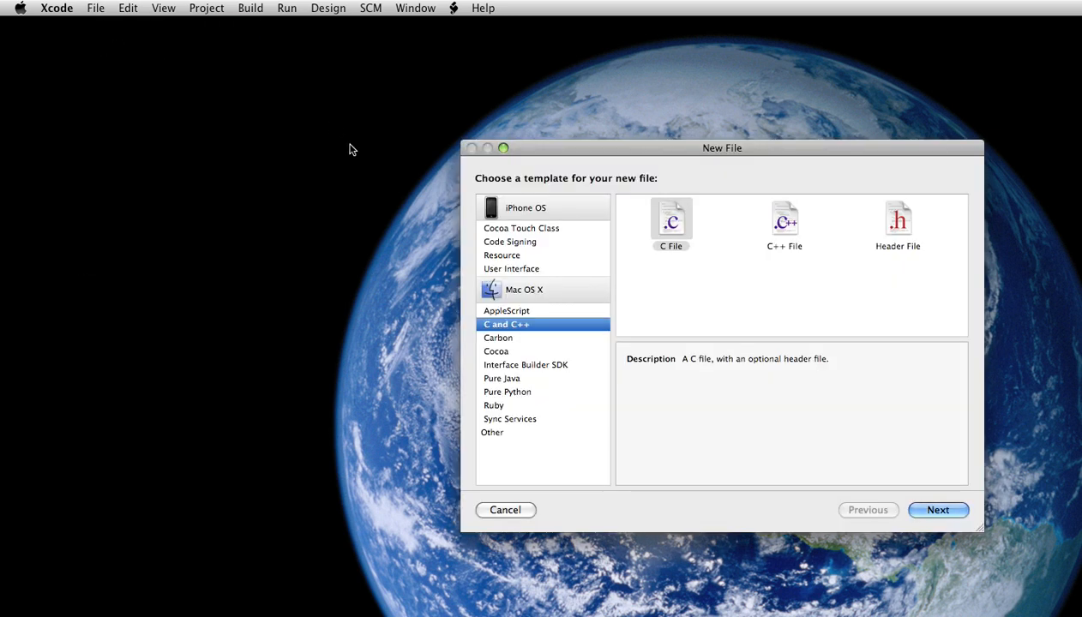
drag(722, 147, 390, 79)
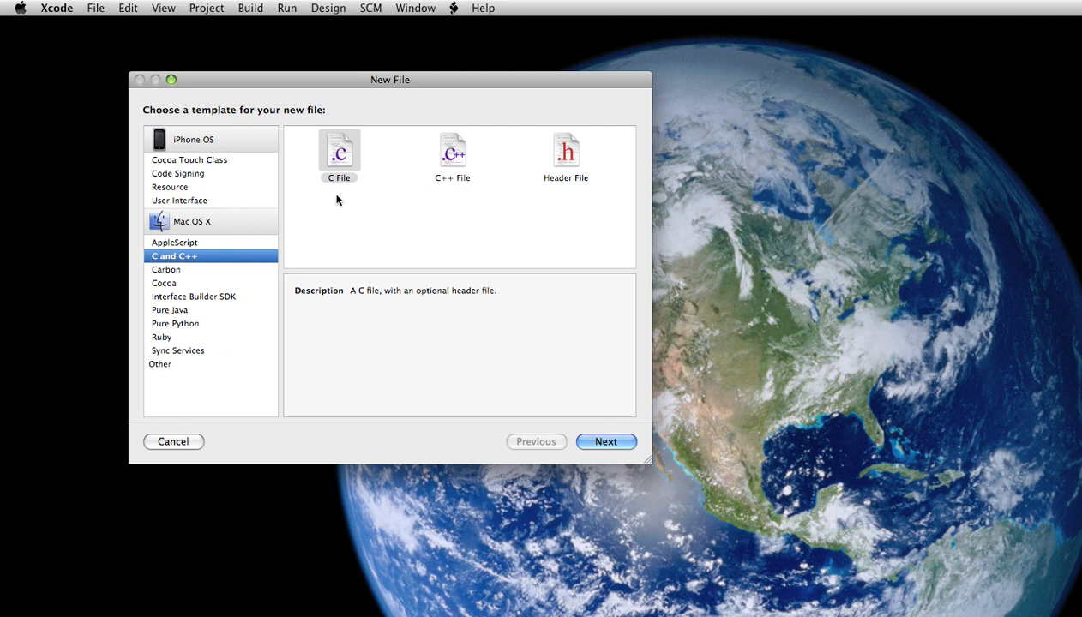
click(339, 150)
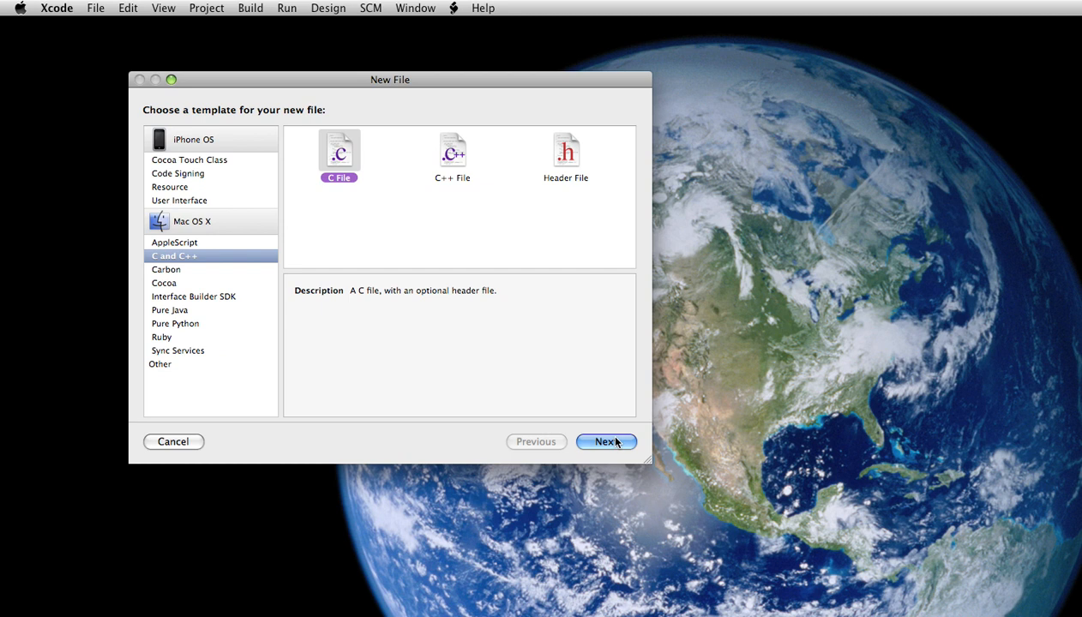
click(605, 442)
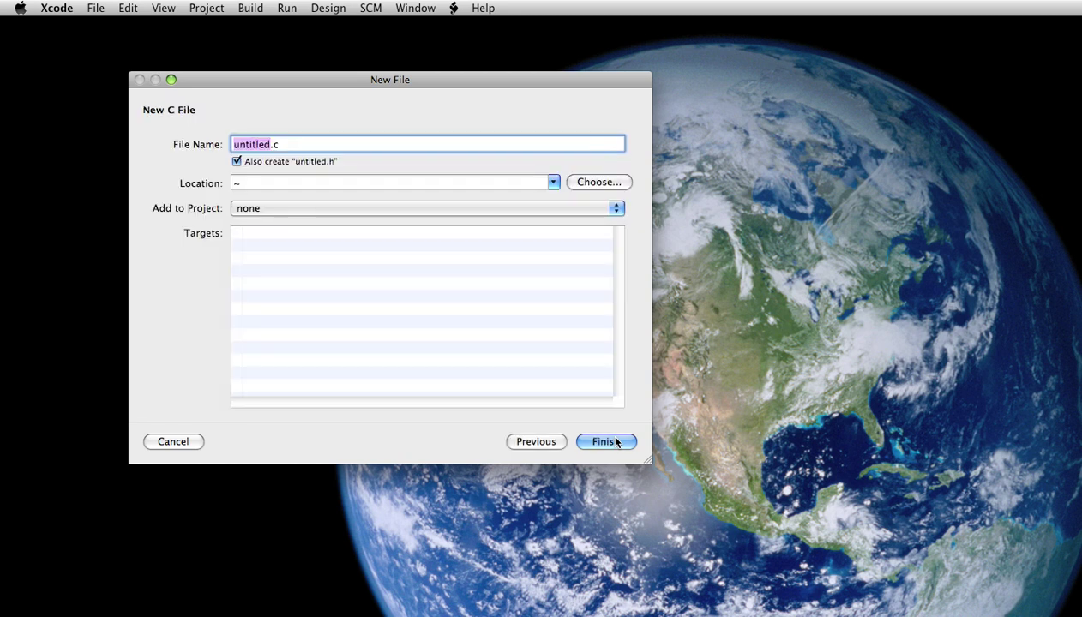
Name the file MyFirstProgram.c and turn off creation of a matching header file
text(M.c)
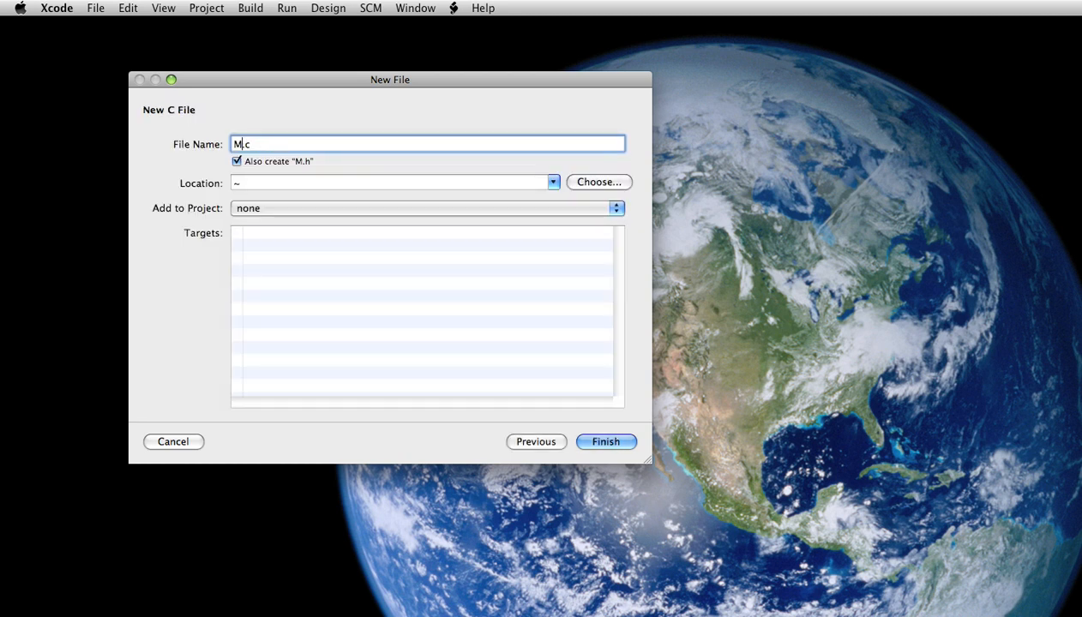
text(yFirstProgram)
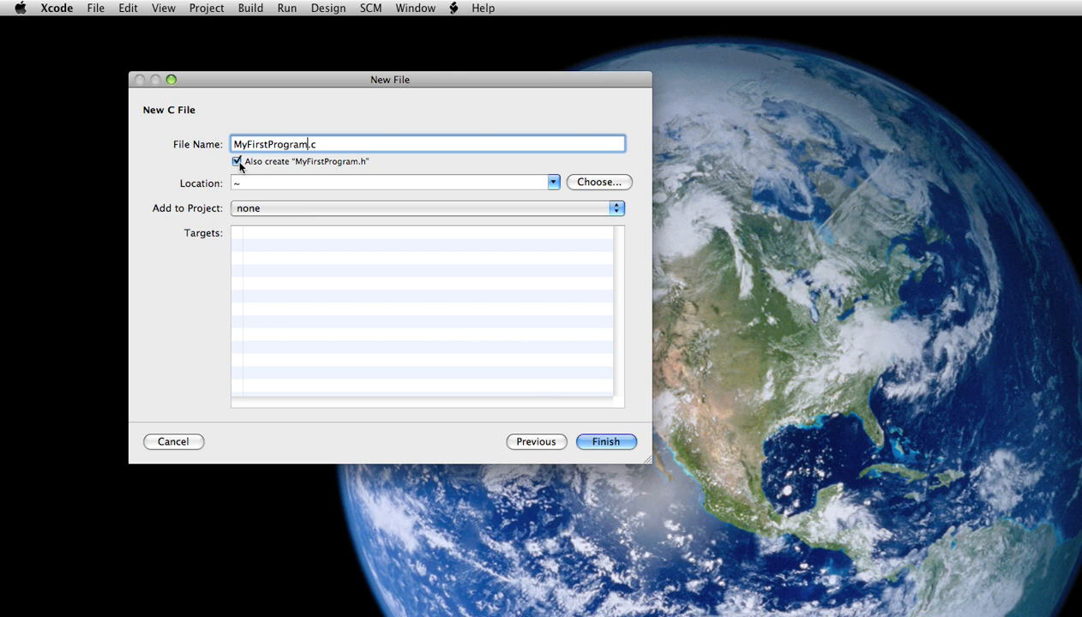
click(238, 162)
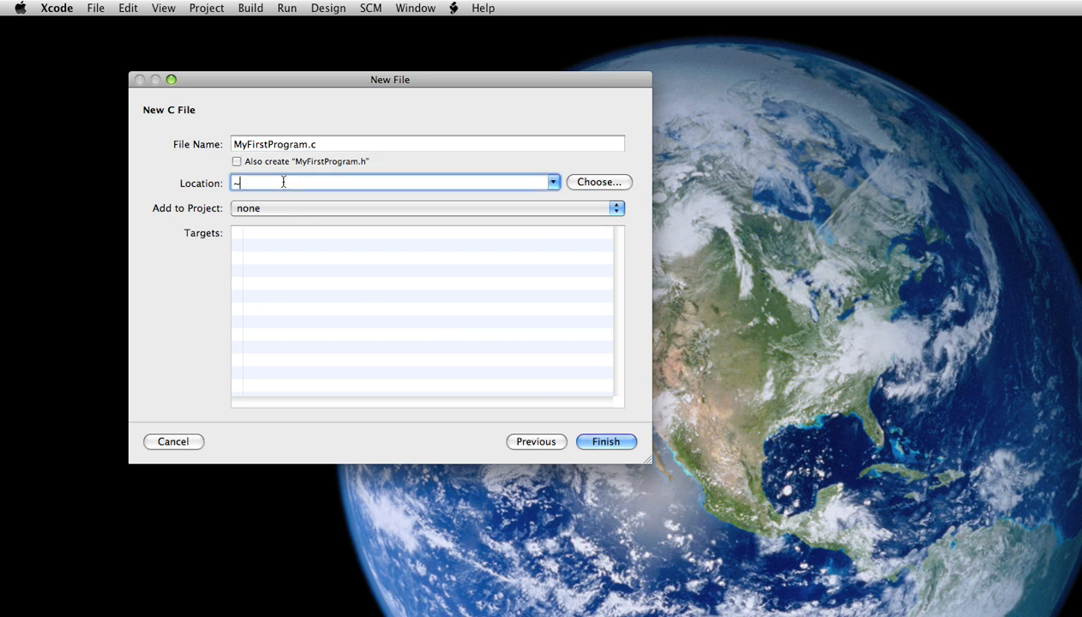
Set the location to ~/desktop/ and finish, reaching the file-already-exists warning
text(/)
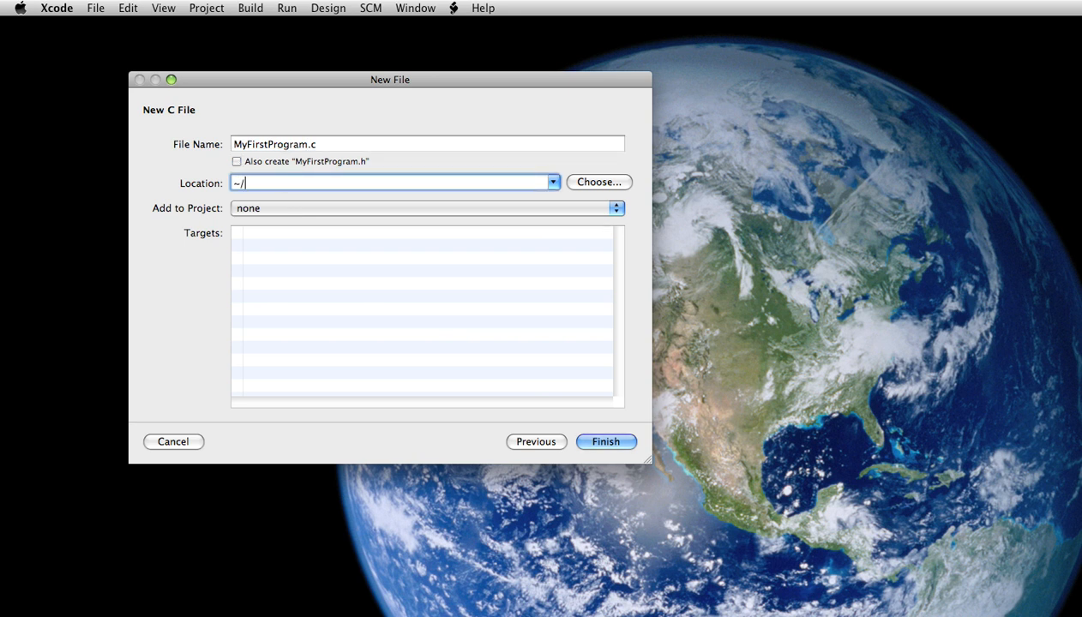
text(desktop)
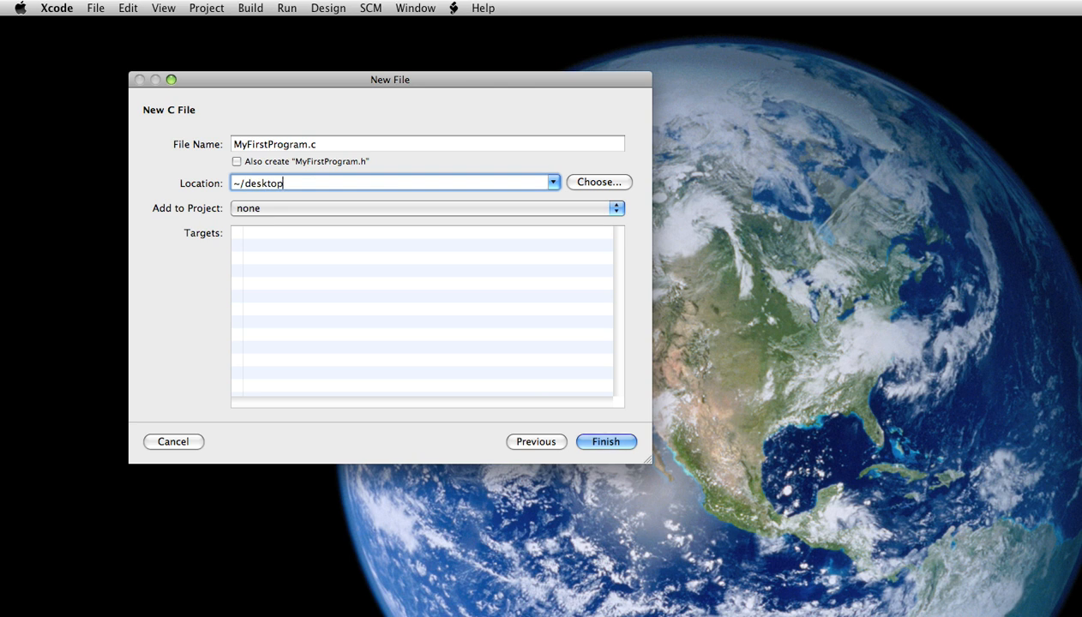
text(/)
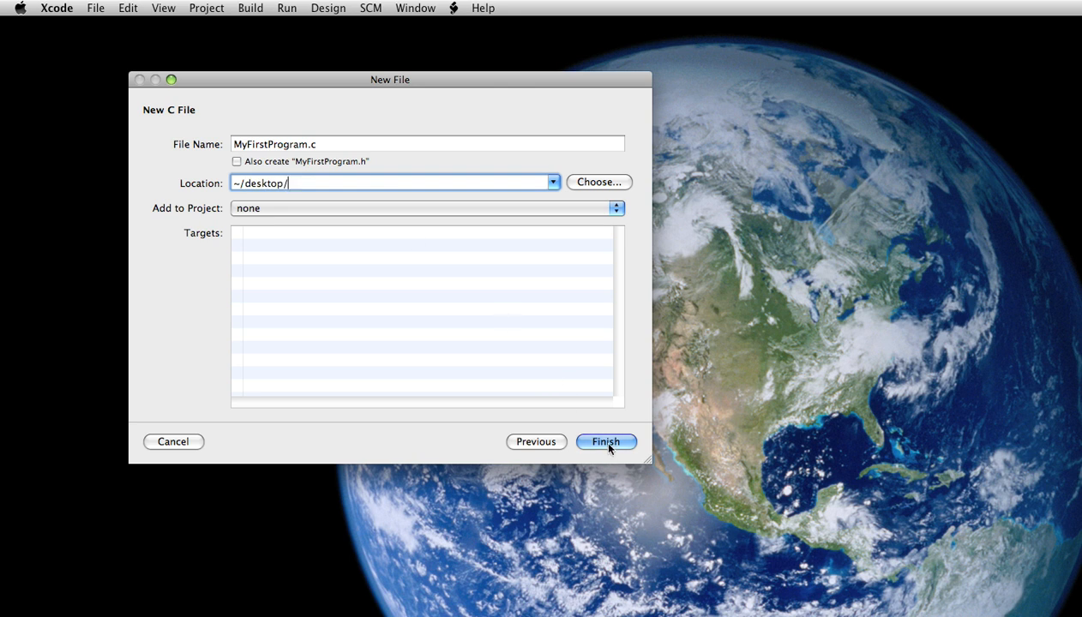
click(605, 441)
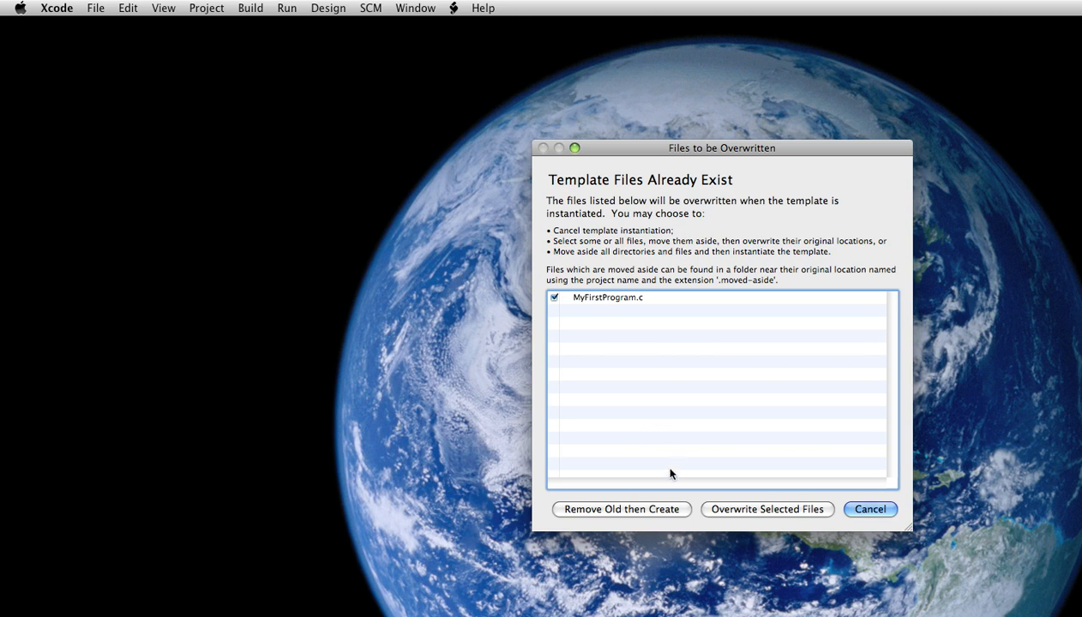
Overwrite the existing MyFirstProgram.c so it opens in the editor, shifted left
click(768, 510)
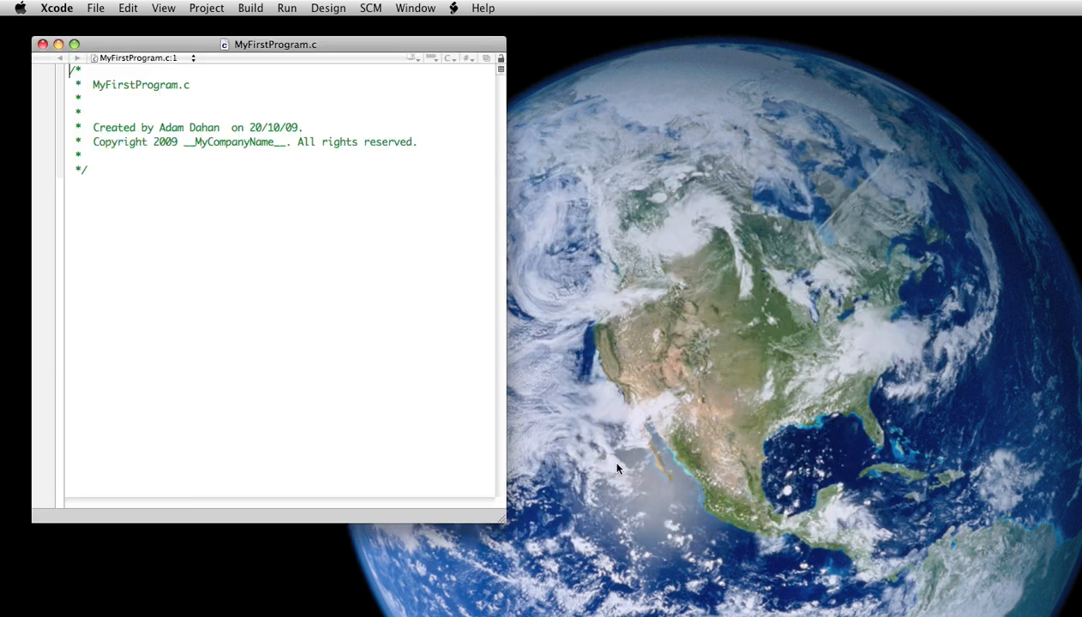
drag(276, 44, 257, 38)
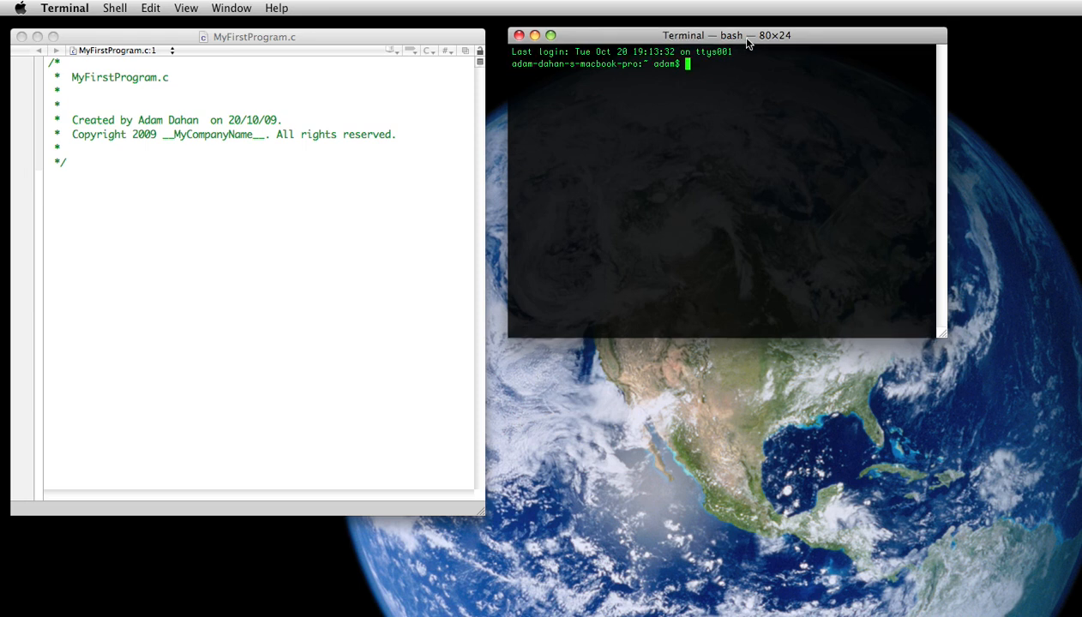
Run clear in the Terminal window so only a fresh prompt remains
drag(746, 44, 714, 40)
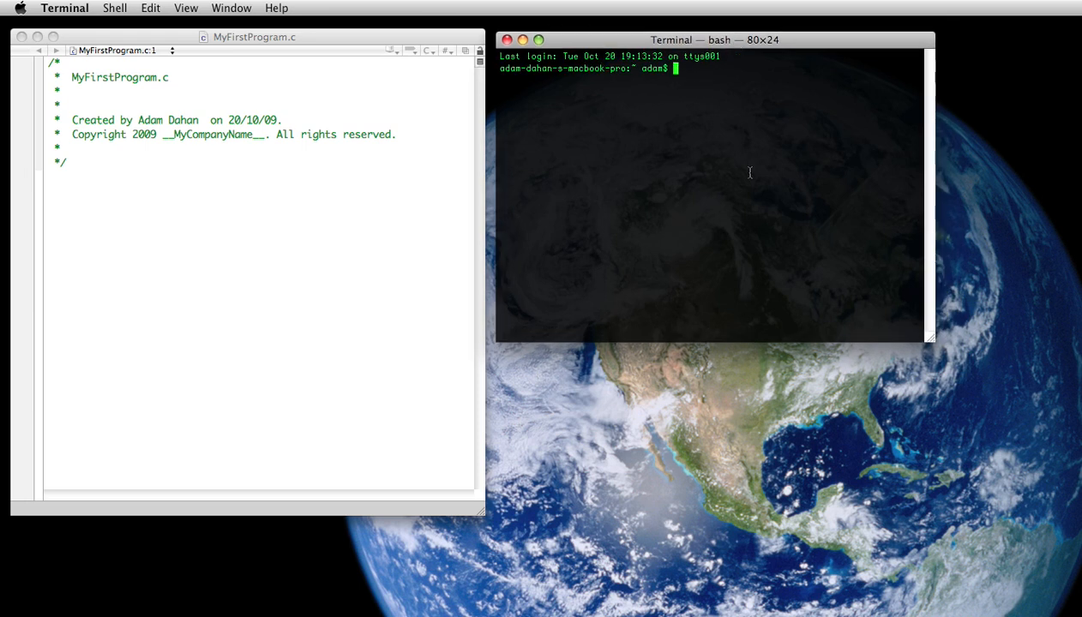
text(clear)
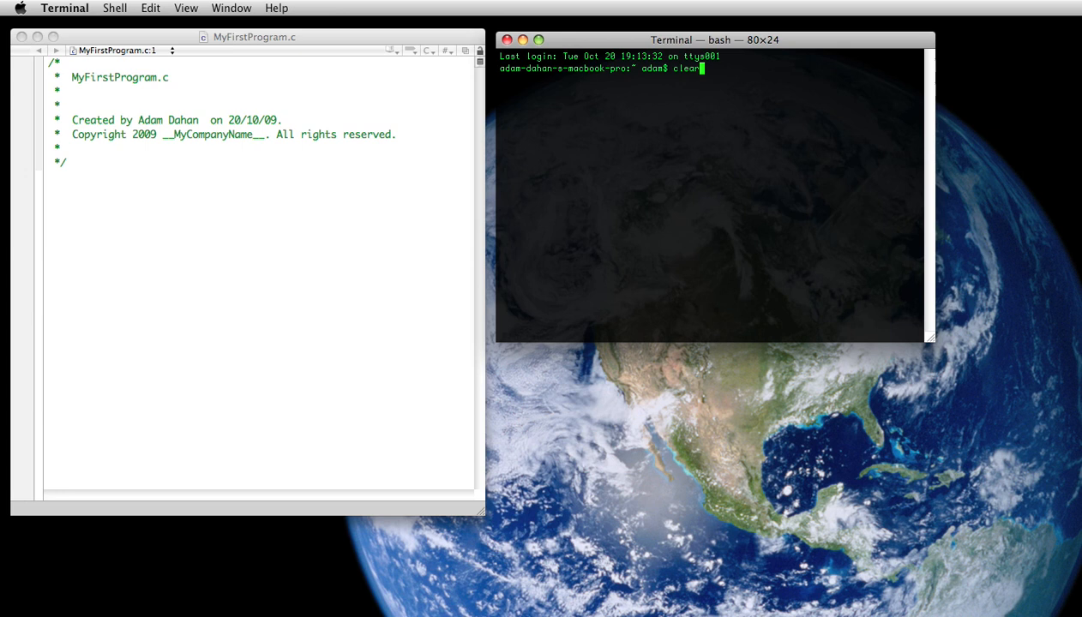
key(Return)
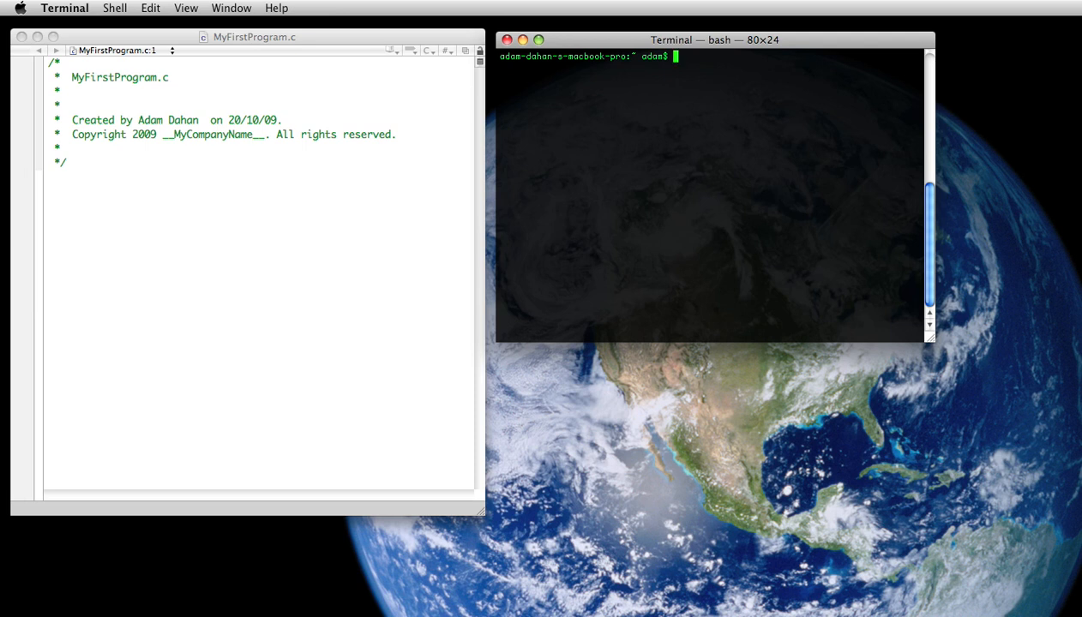
mouse_move(357, 259)
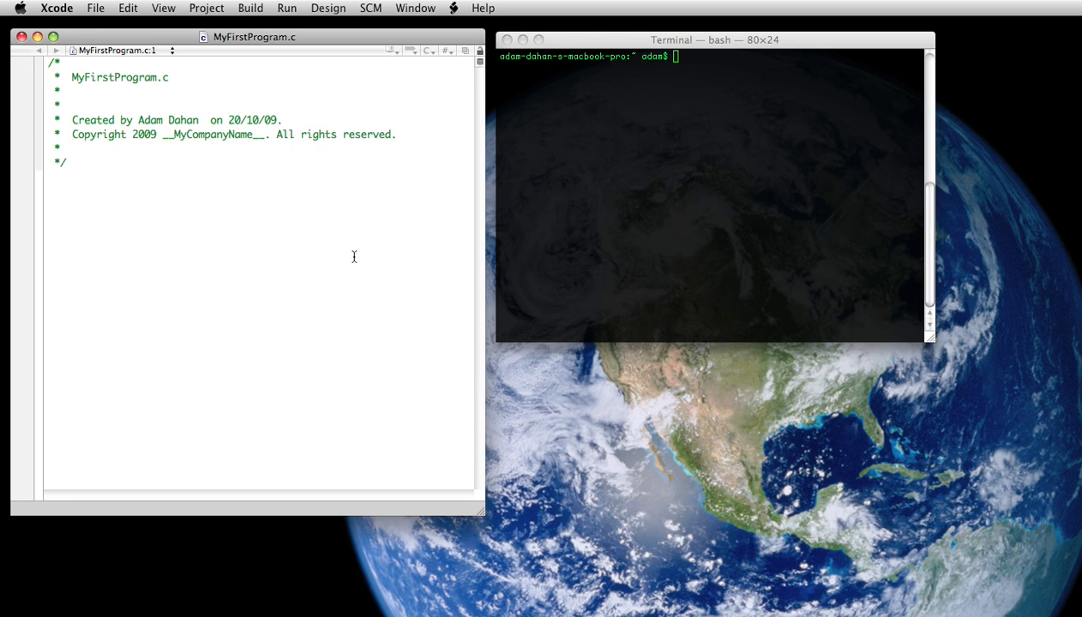
mouse_move(347, 257)
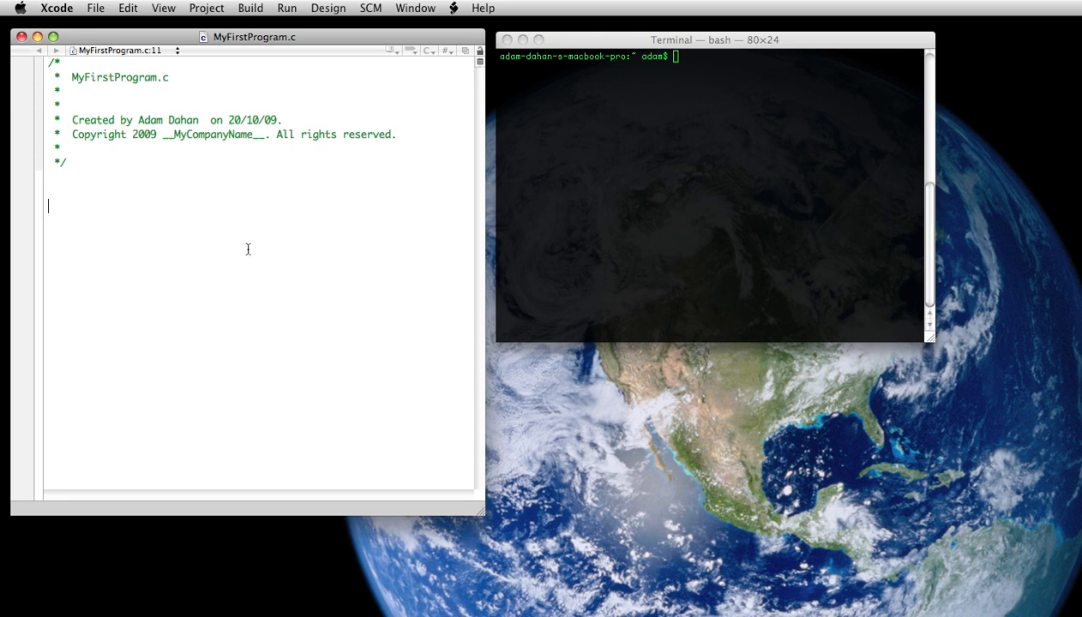
Write the line #include <stdio.h> below the header comment
text(#include)
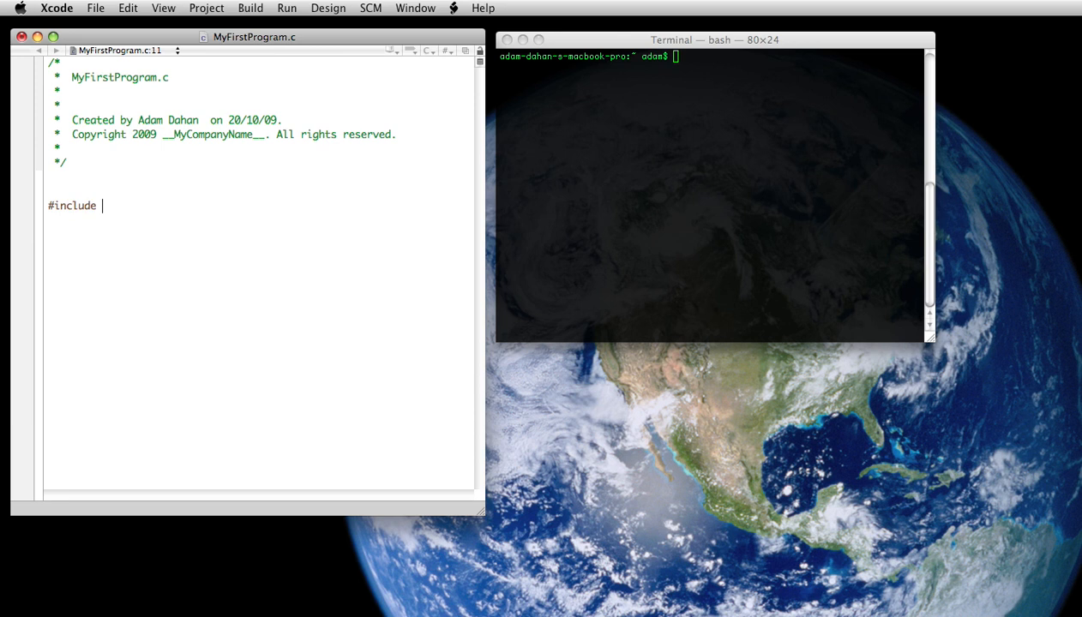
text(<stdio.)
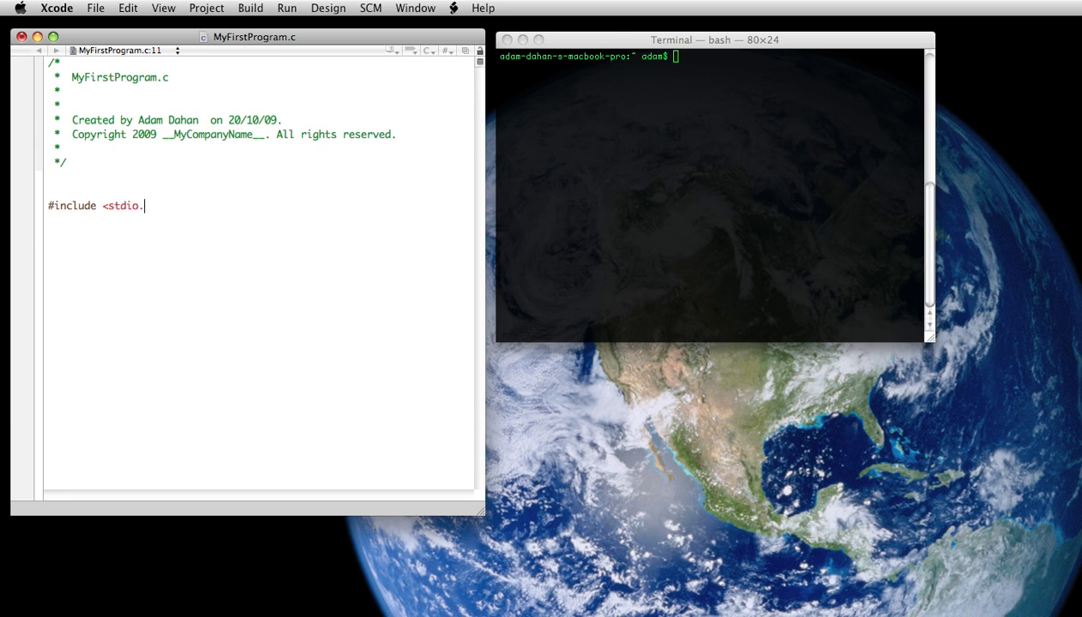
text(h>)
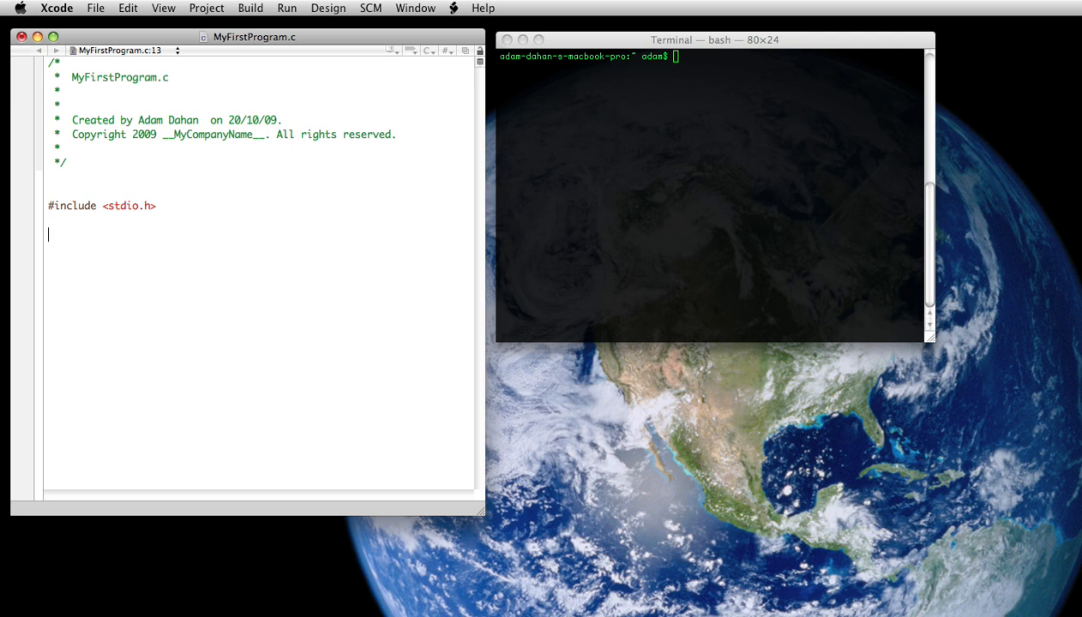
mouse_move(113, 258)
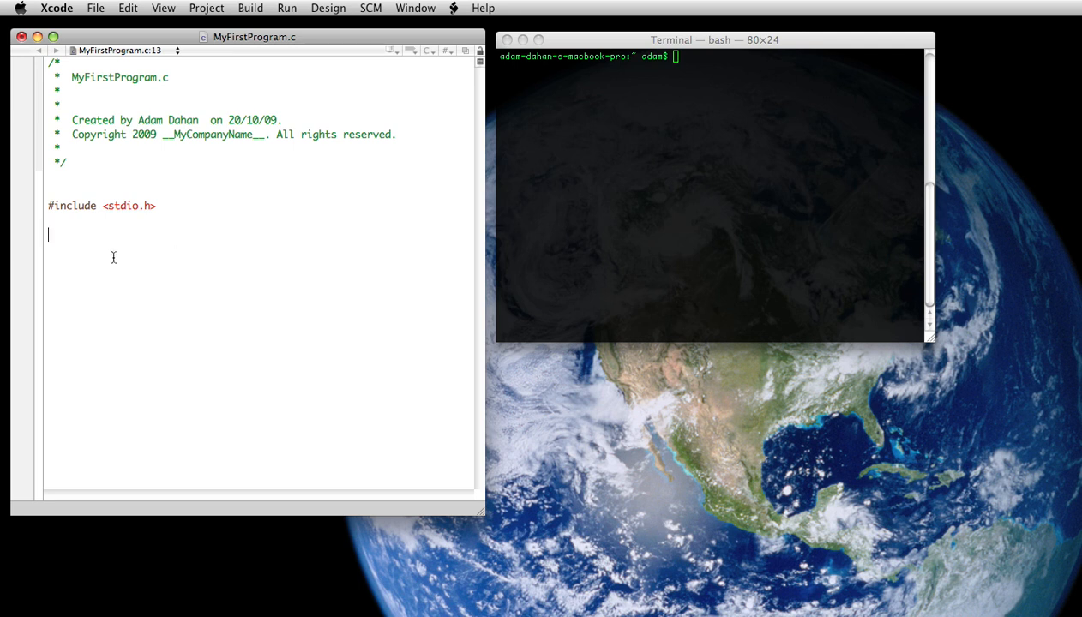
Write an empty main() with braces, placing the opening brace on the main() line
text(mai)
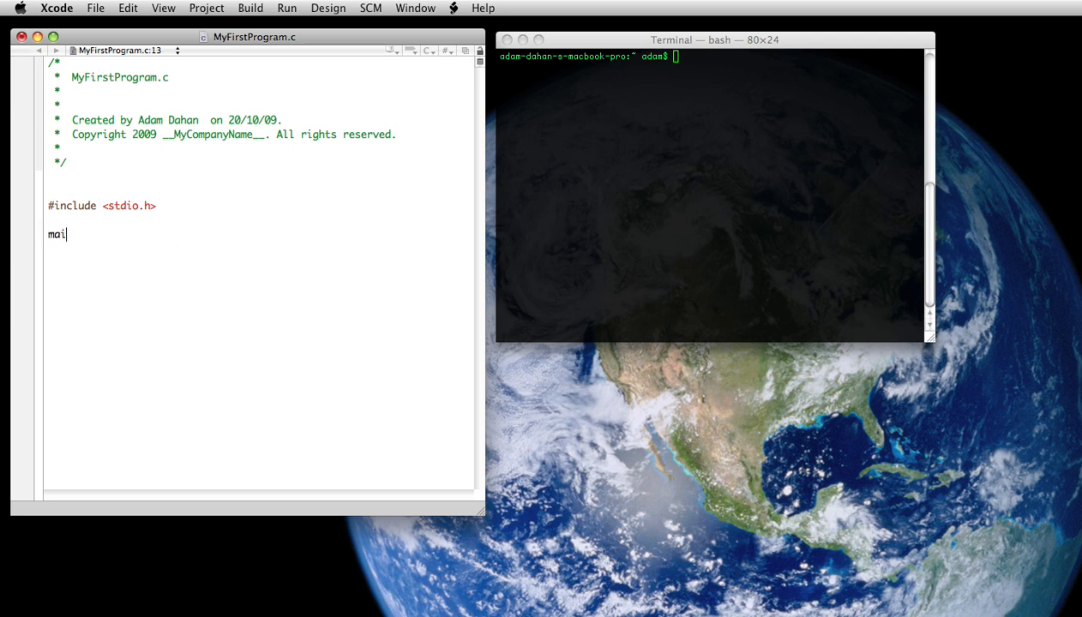
text(n())
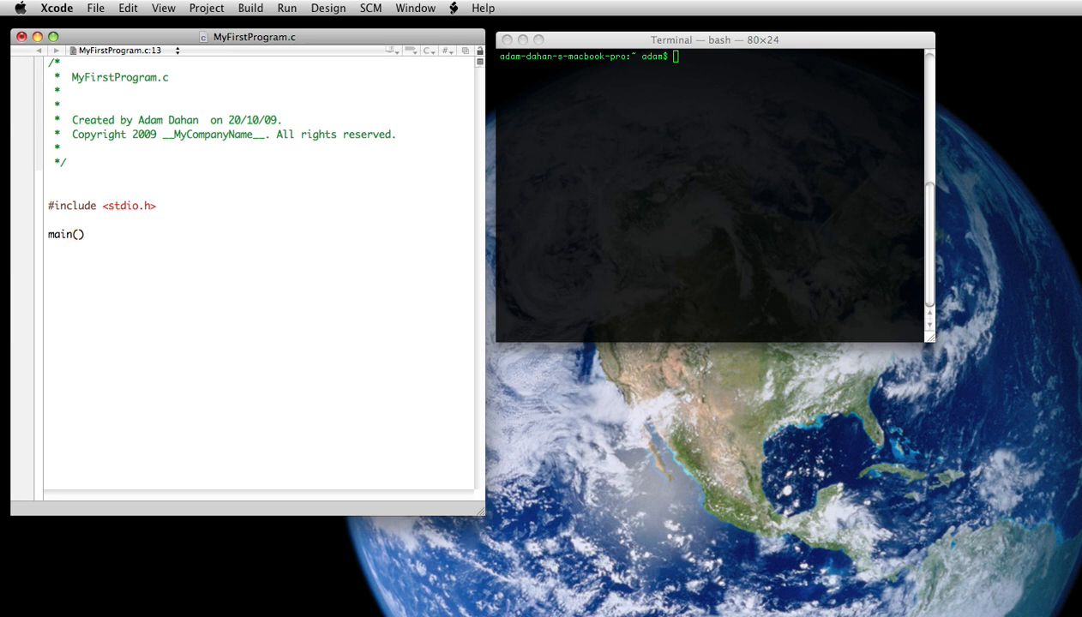
text({)
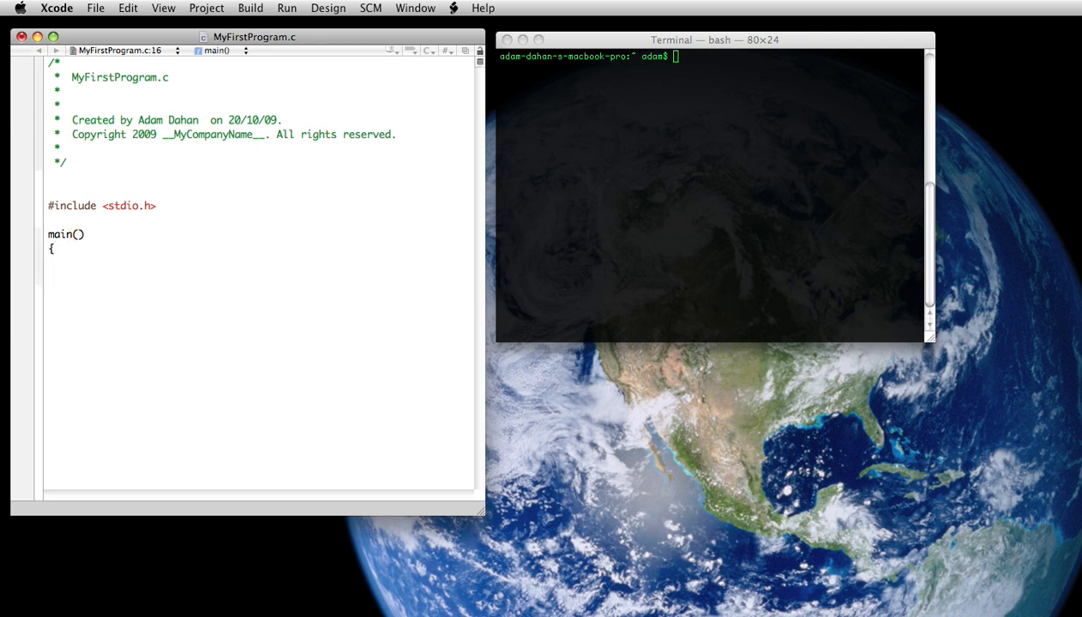
text(})
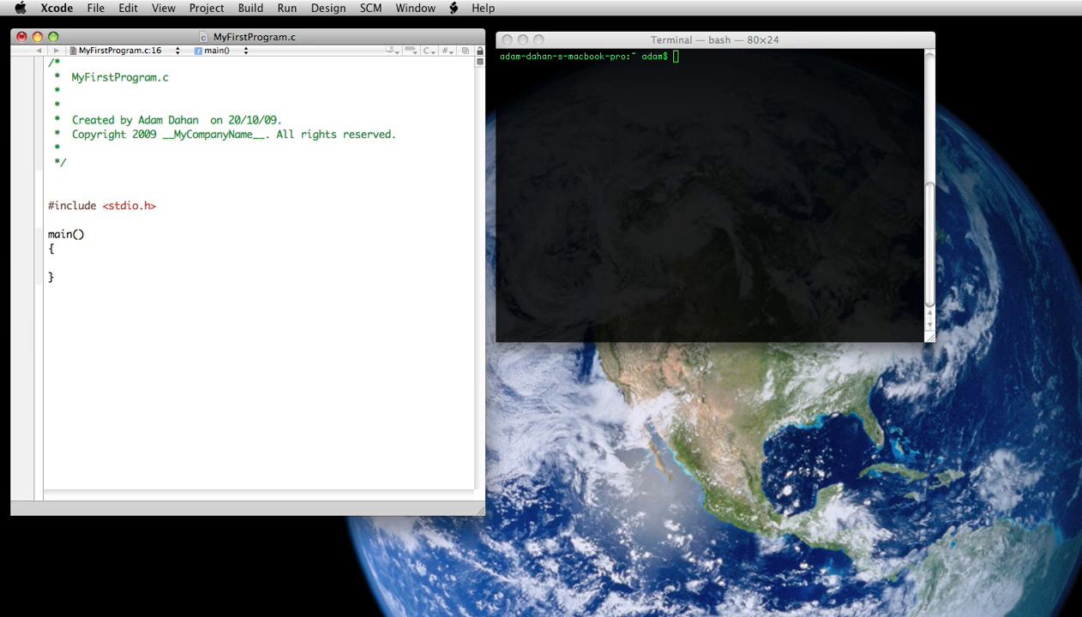
click(60, 277)
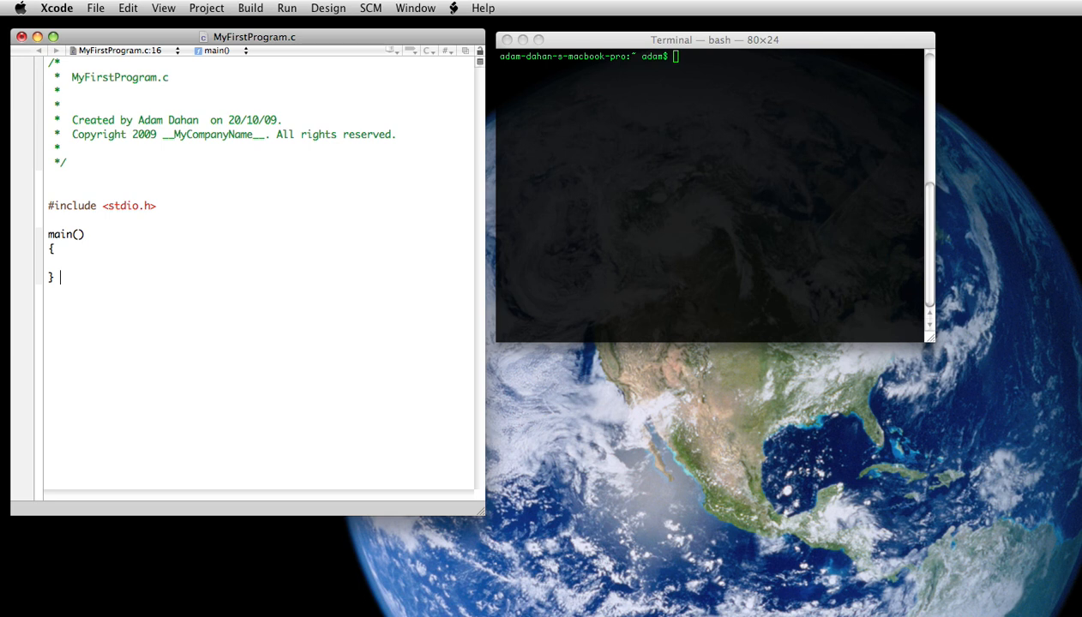
click(59, 249)
text( {)
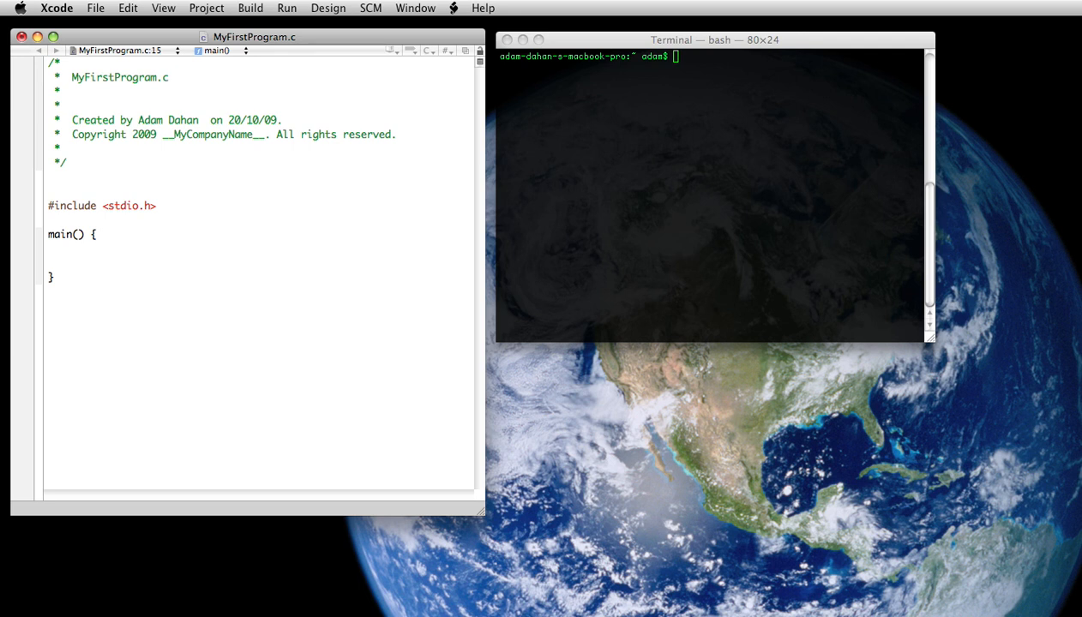
Inside main(), write printf("My First Program!\n");
text(printf(")
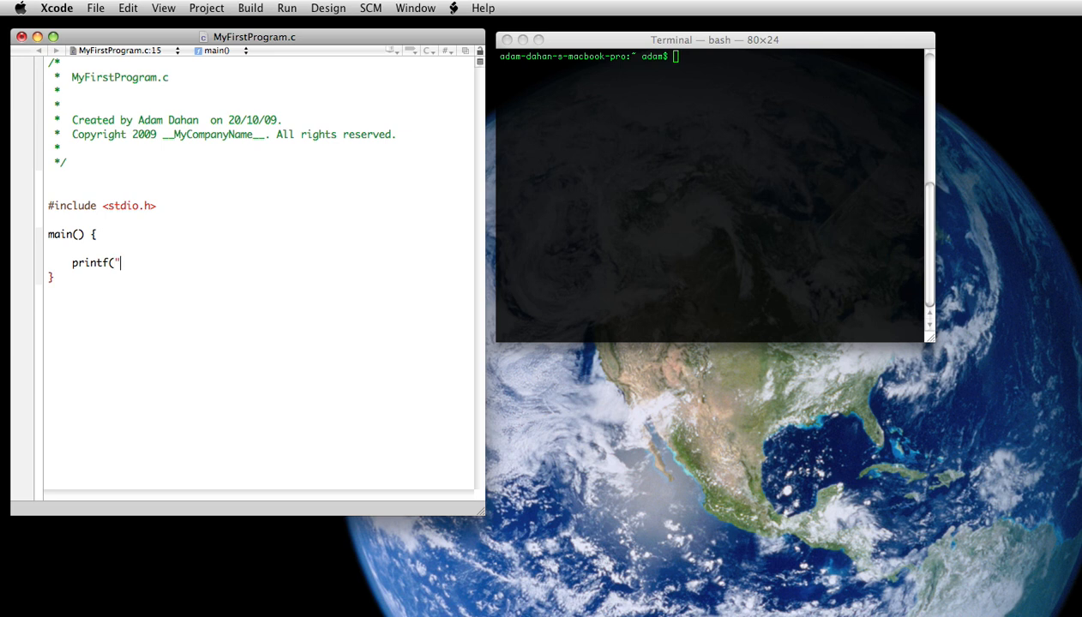
text(My F)
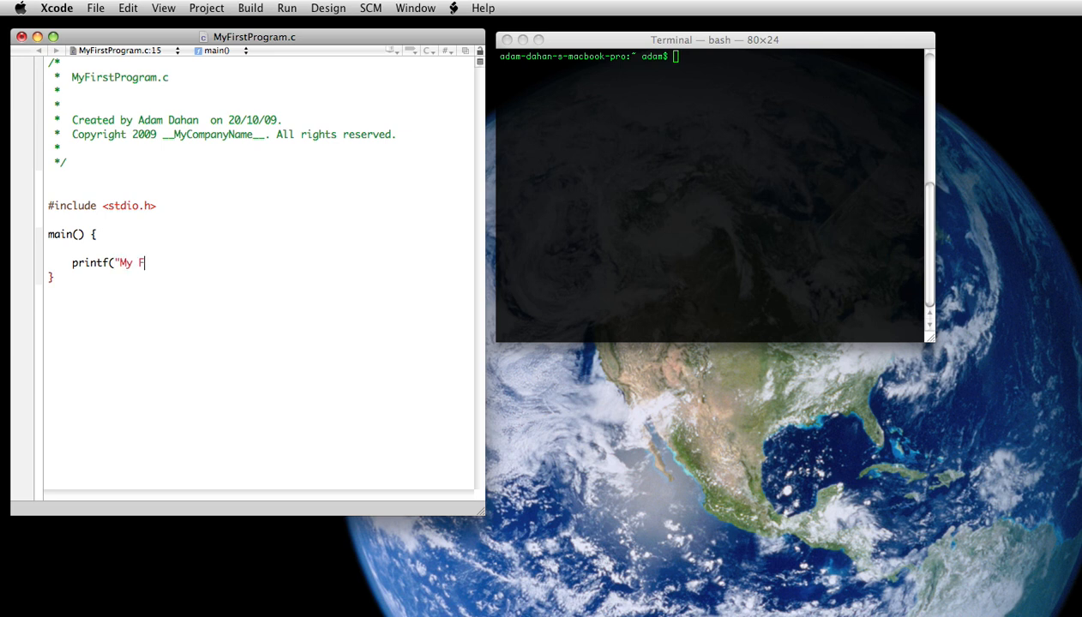
text(irst Pro)
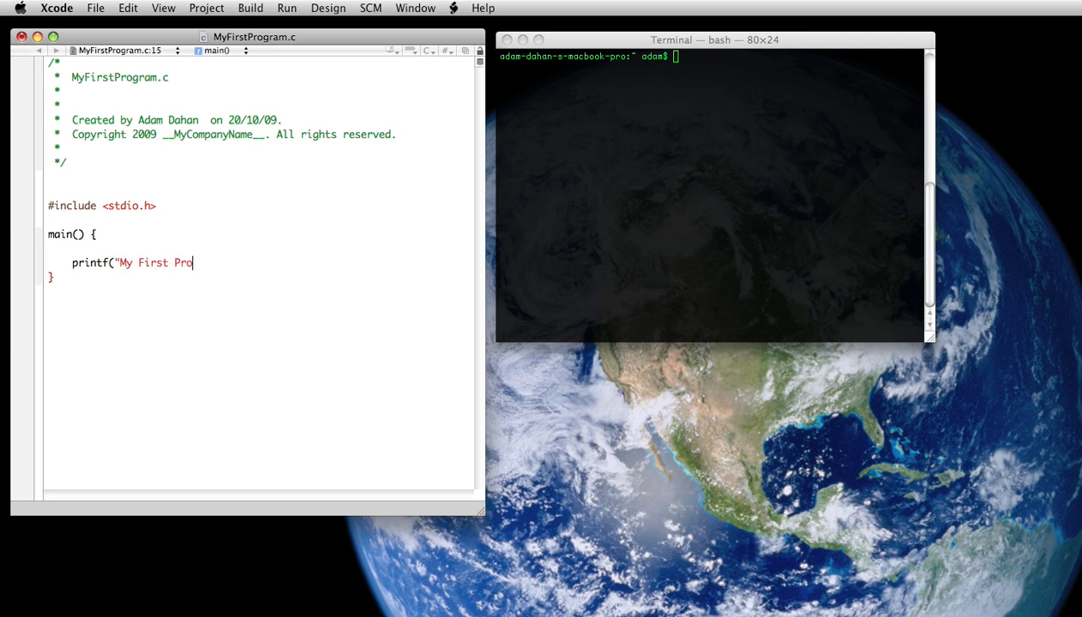
text(gram!)
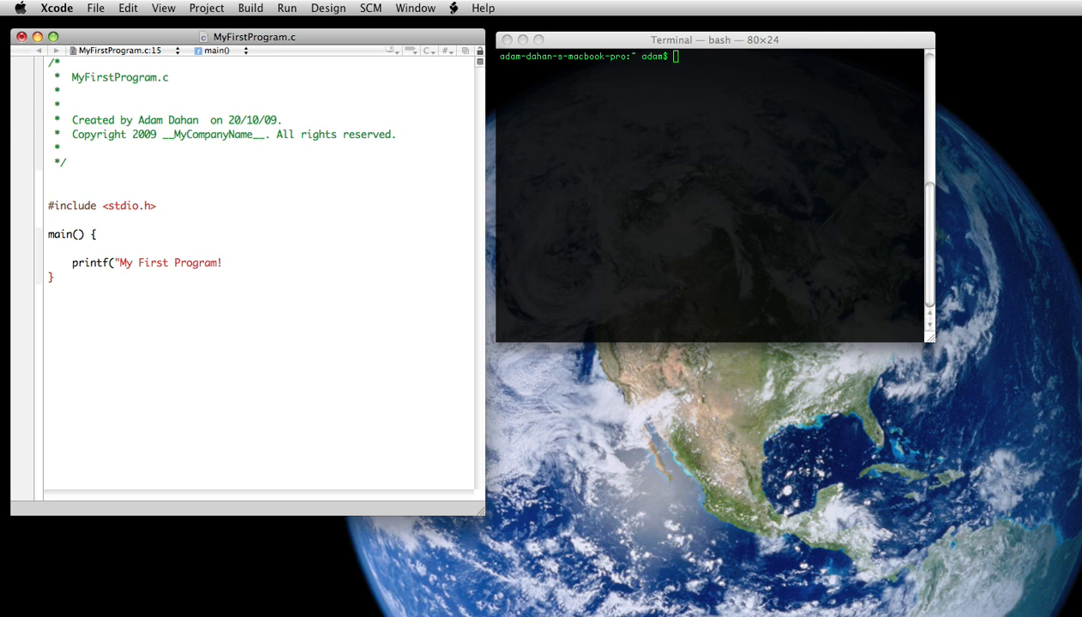
text(\n)
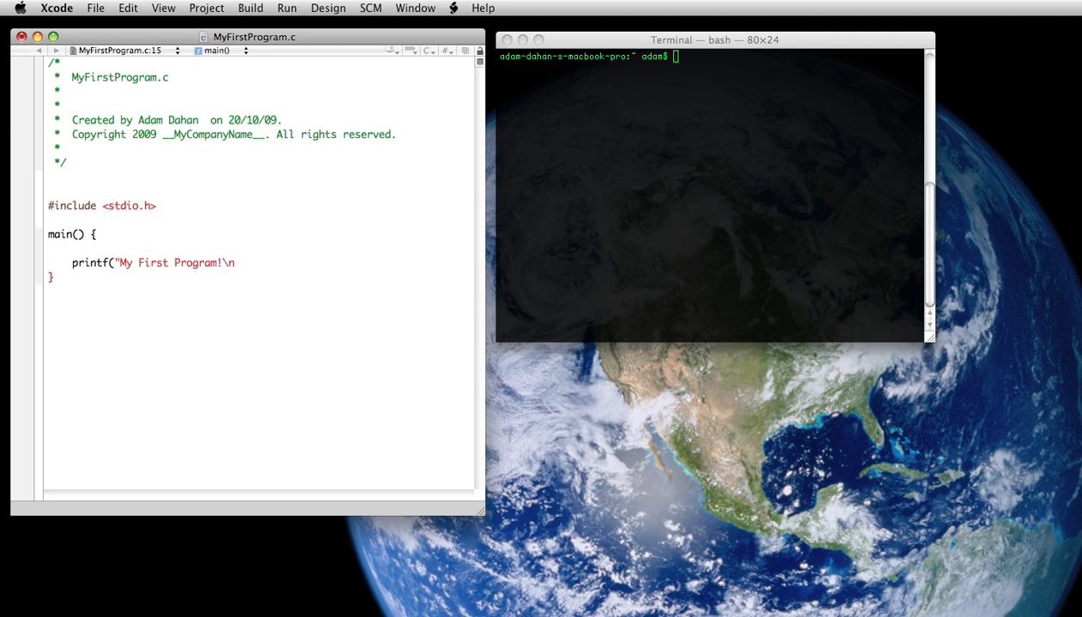
text(")
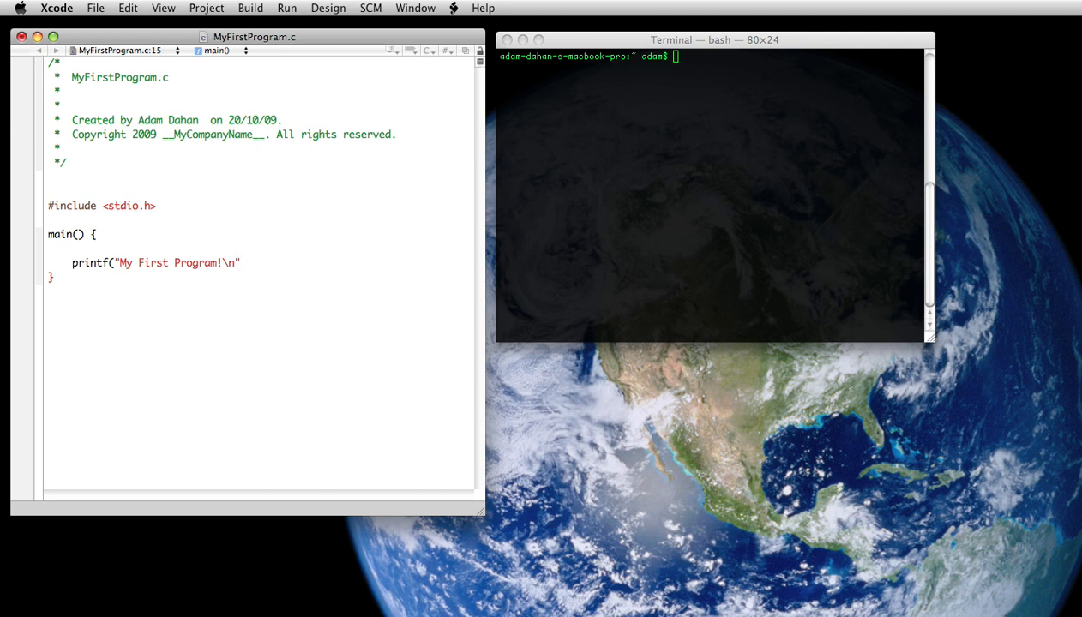
text(;)
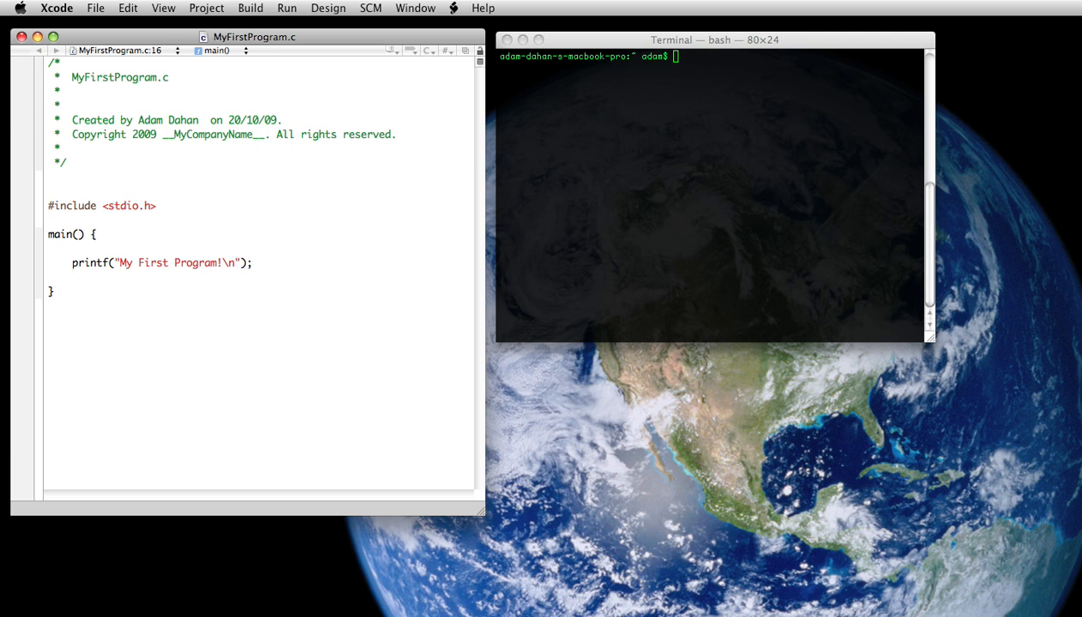
mouse_move(599, 138)
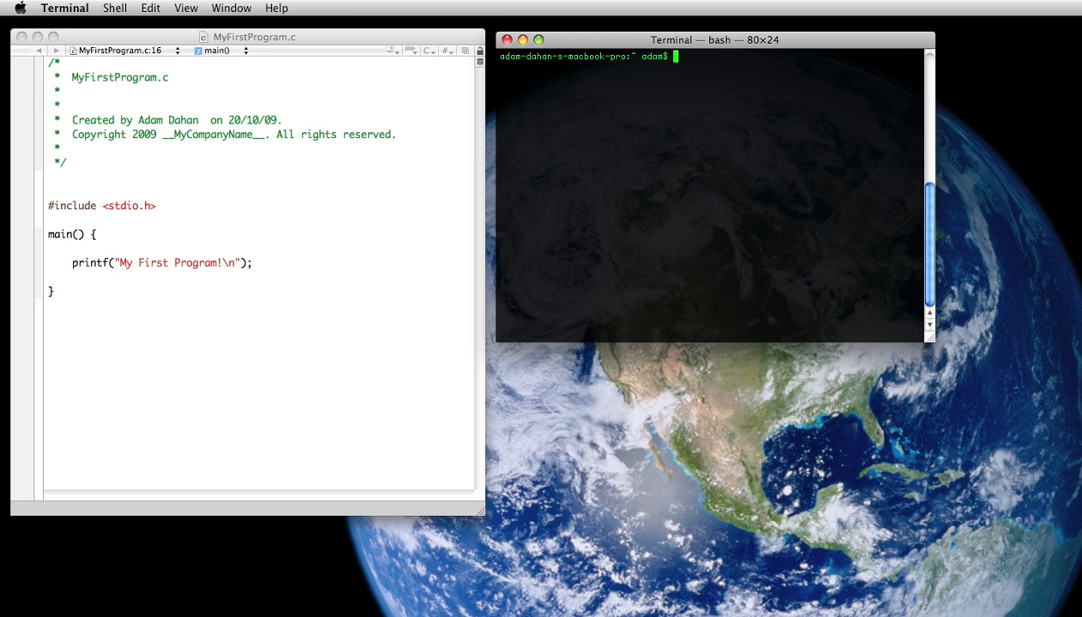
Enter cd desktop in Terminal to switch into the desktop directory
text(cd)
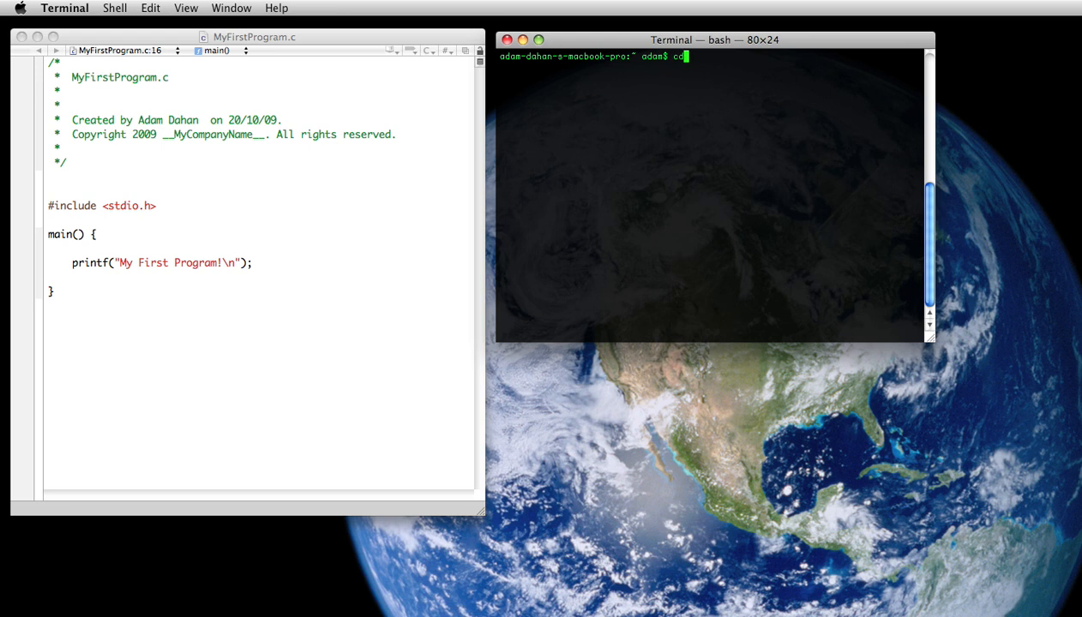
text(" ")
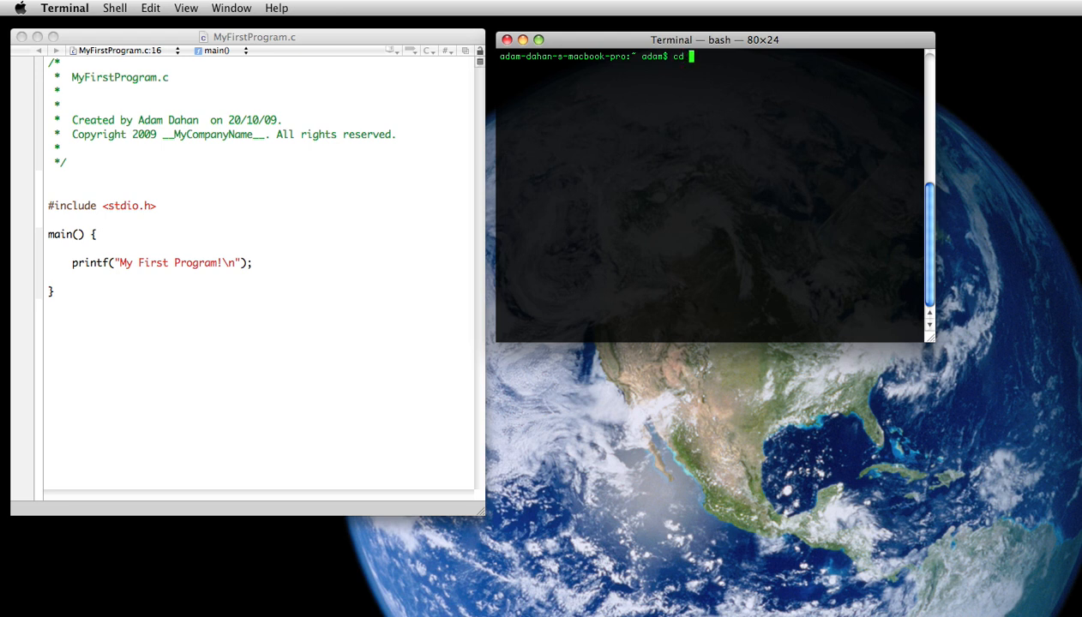
text(desktop)
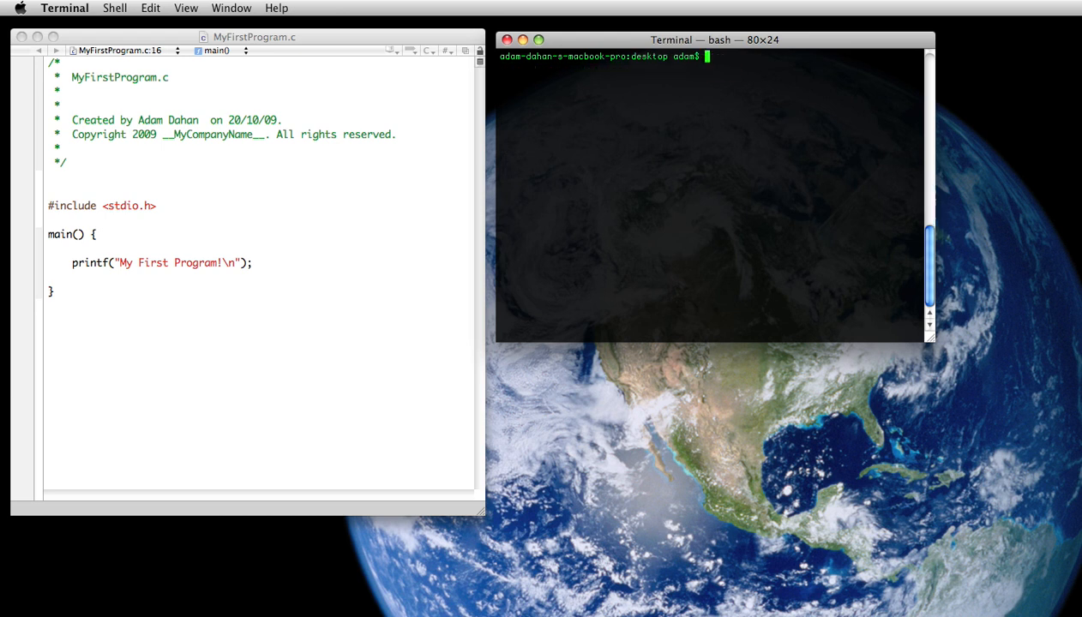
Compile the source with cc MyFirstProgram.c
text(c)
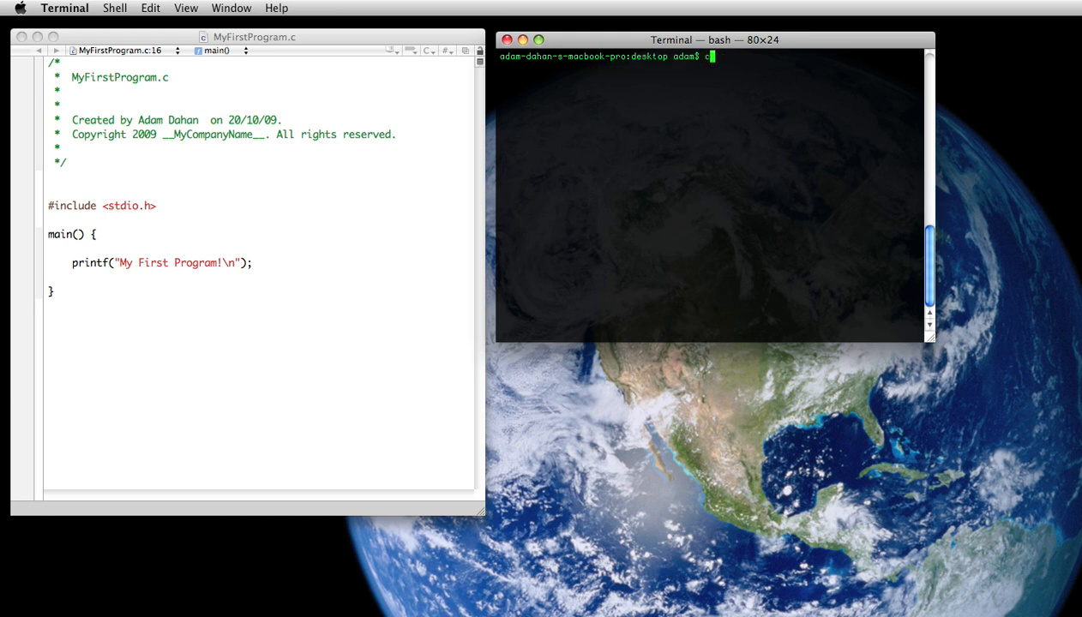
text(c myf)
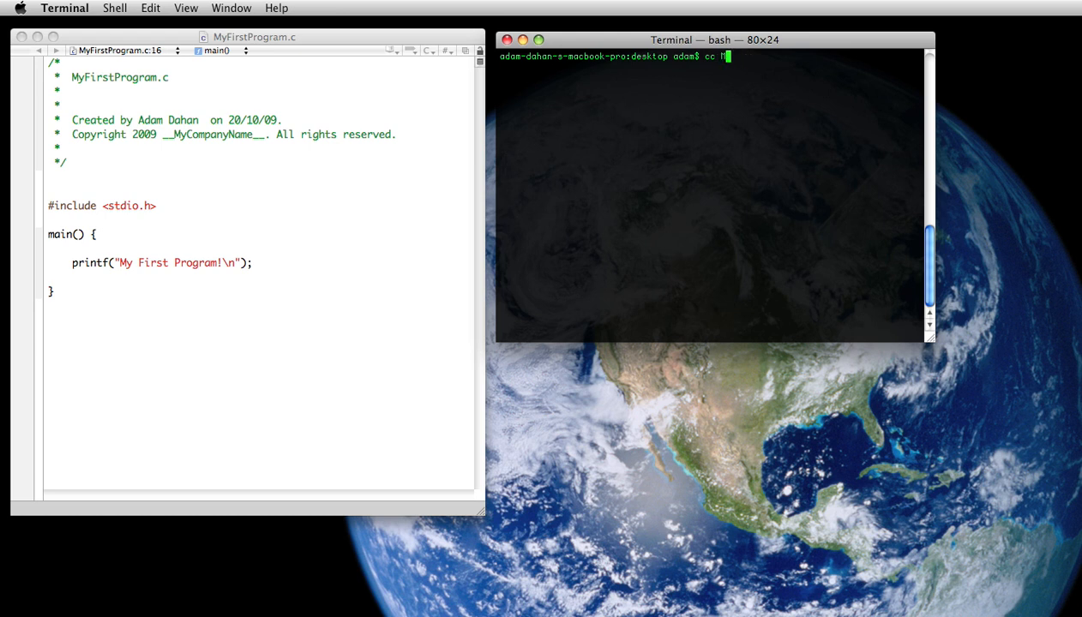
text(yFirstP)
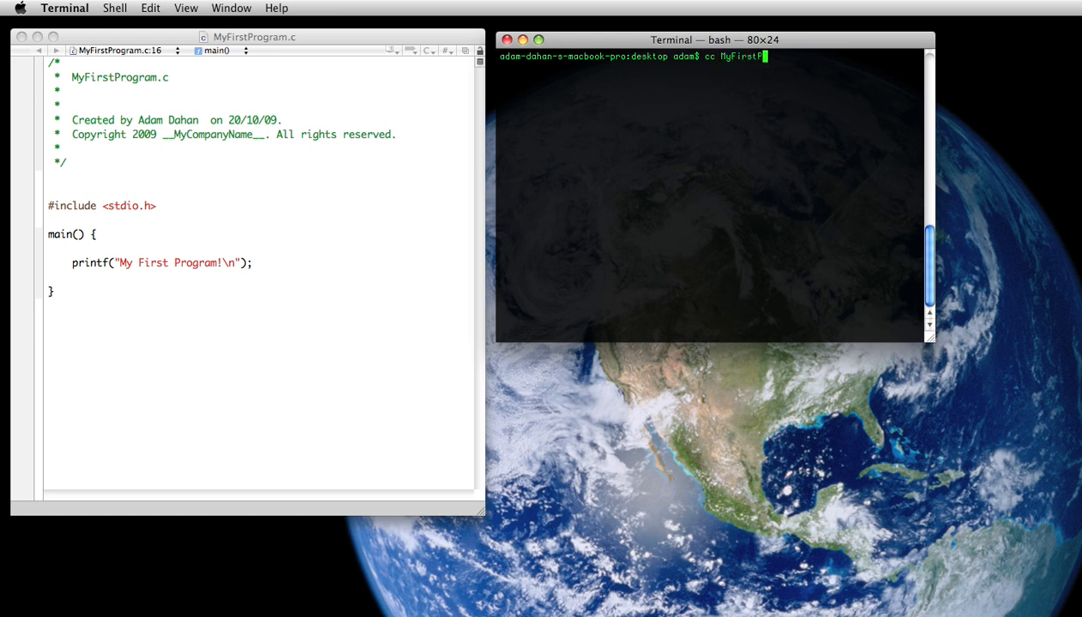
text(rogram.c)
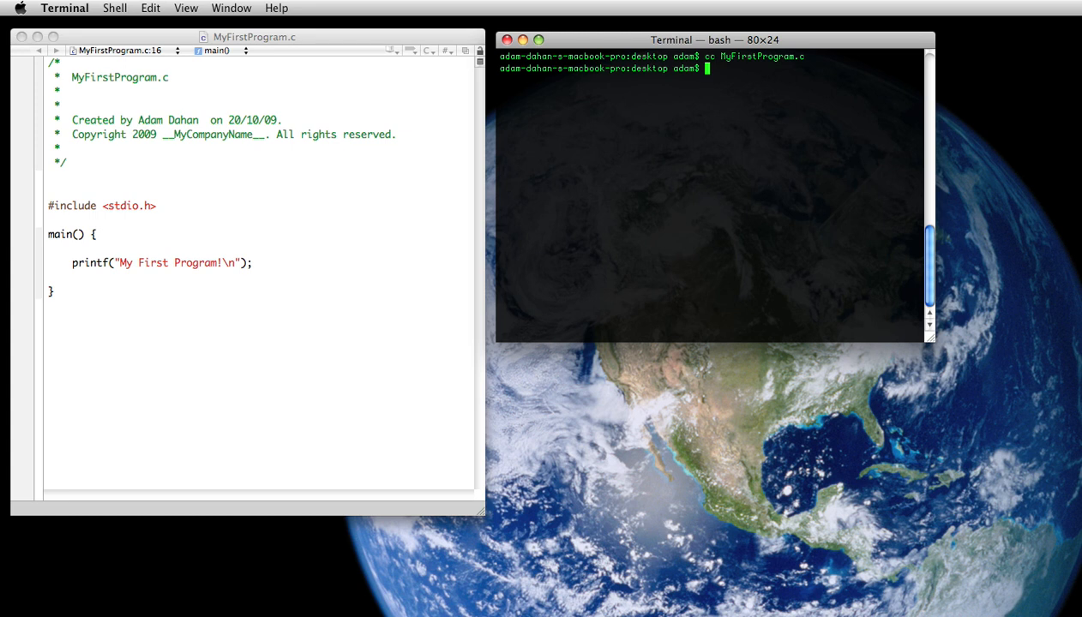
Run ./a.out, which prints "My First Program!"
text(./)
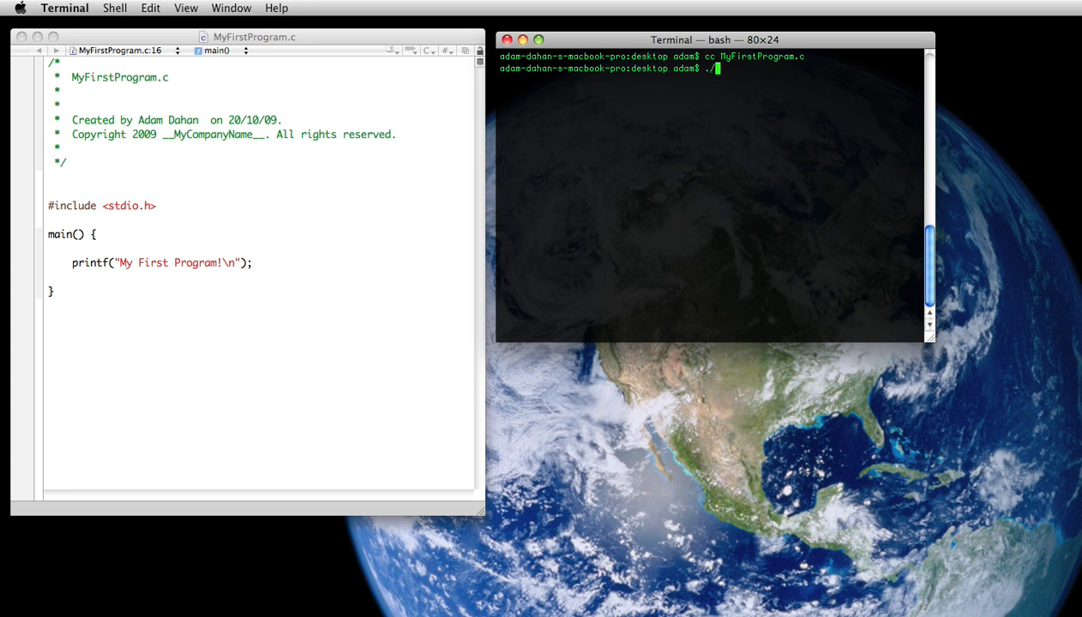
text(a.out)
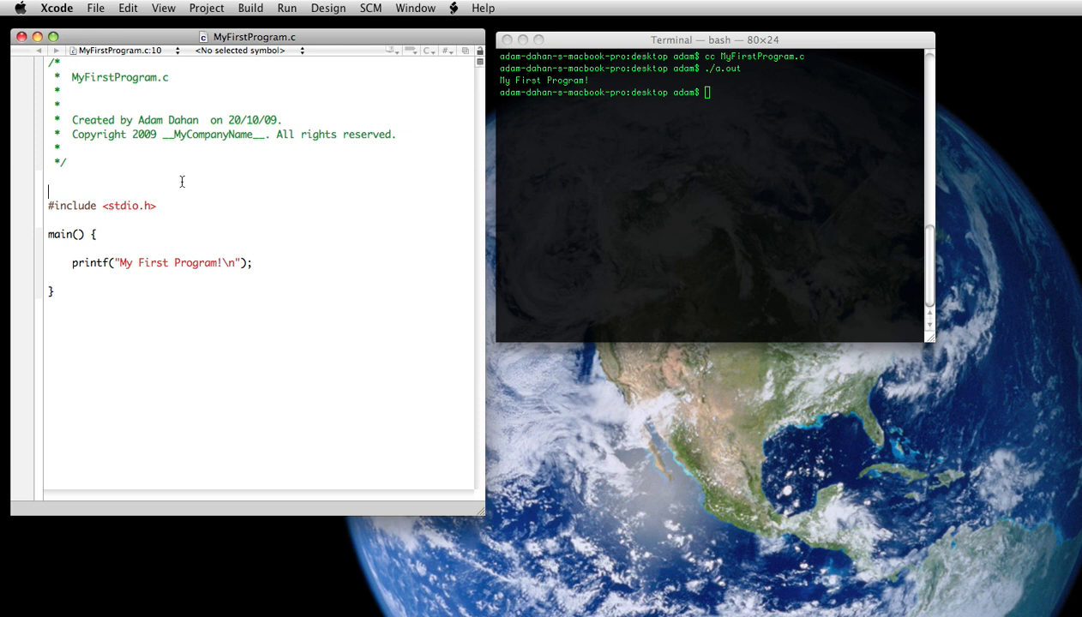
Add a comment above the include: first include the necessary header files the program needs
text(// First we need to)
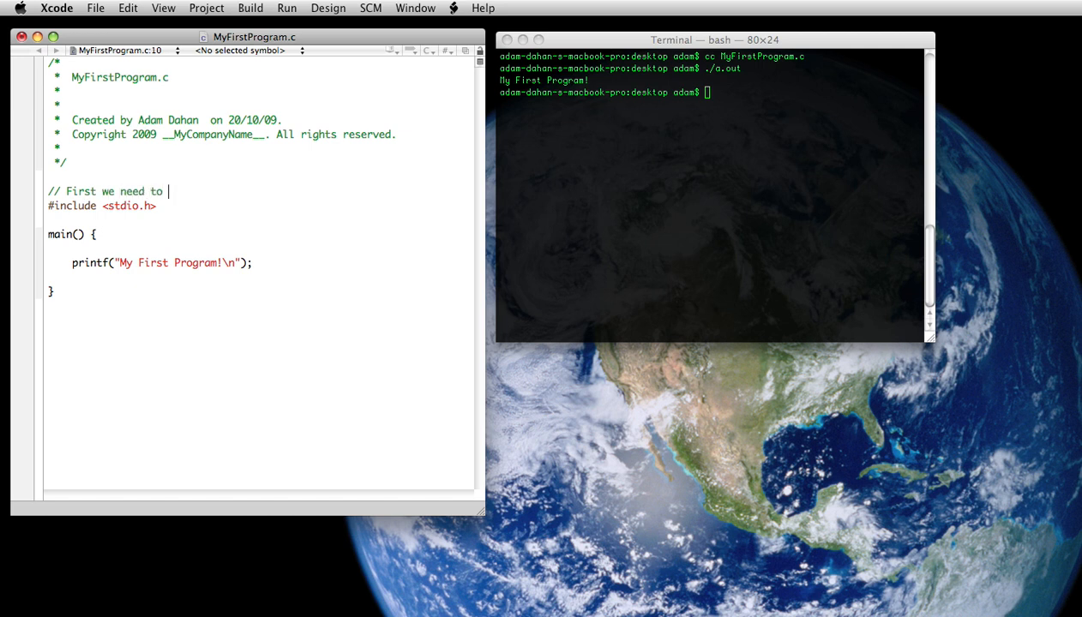
text(include)
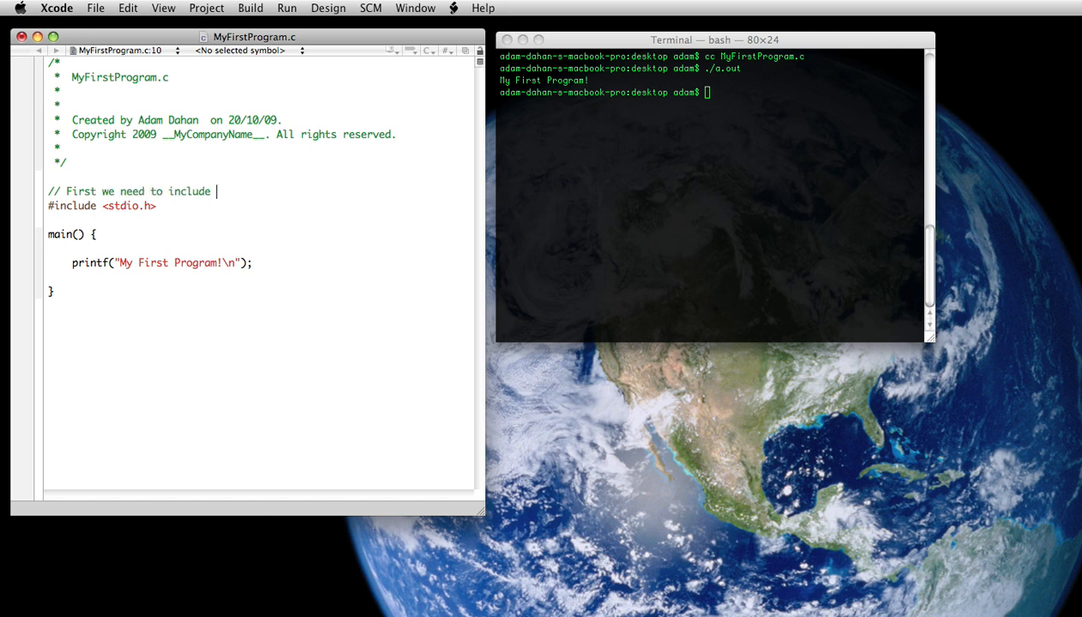
text(the ne)
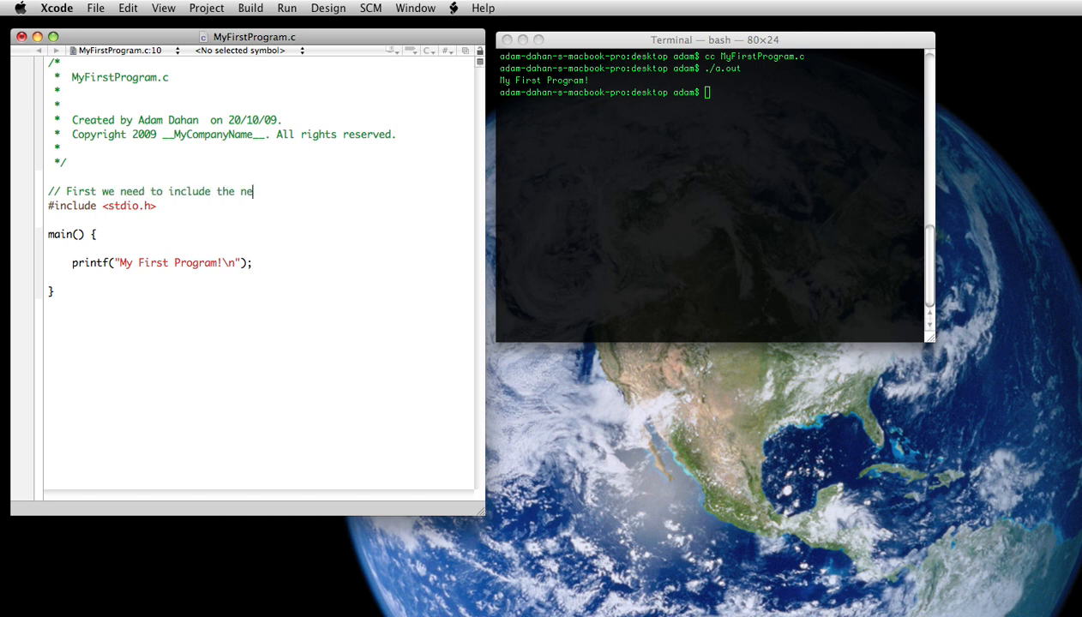
text(cessary header f)
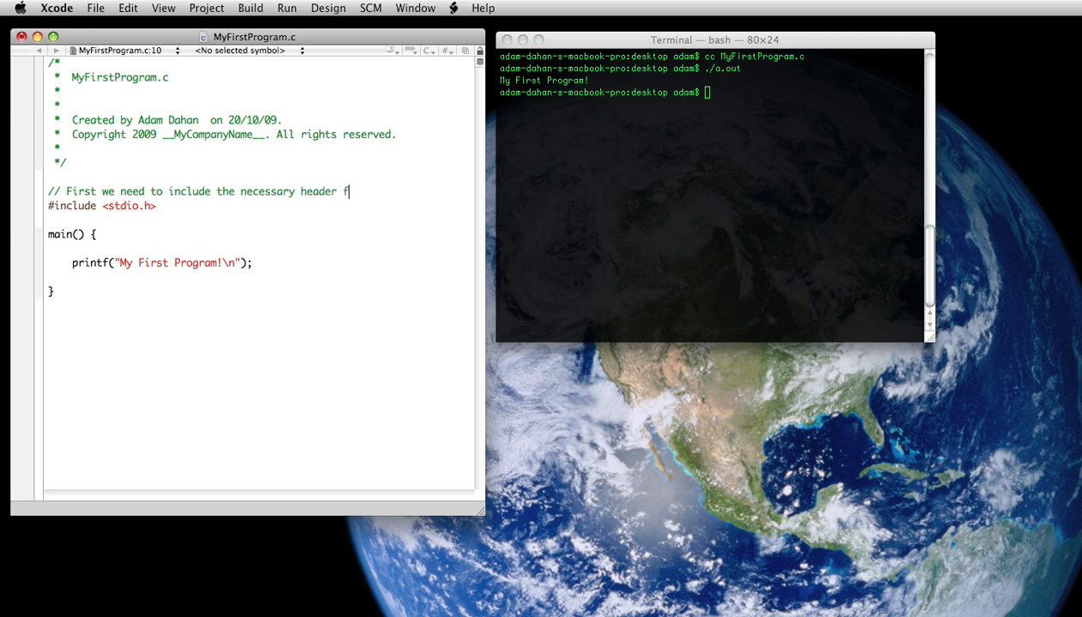
text(iles we need)
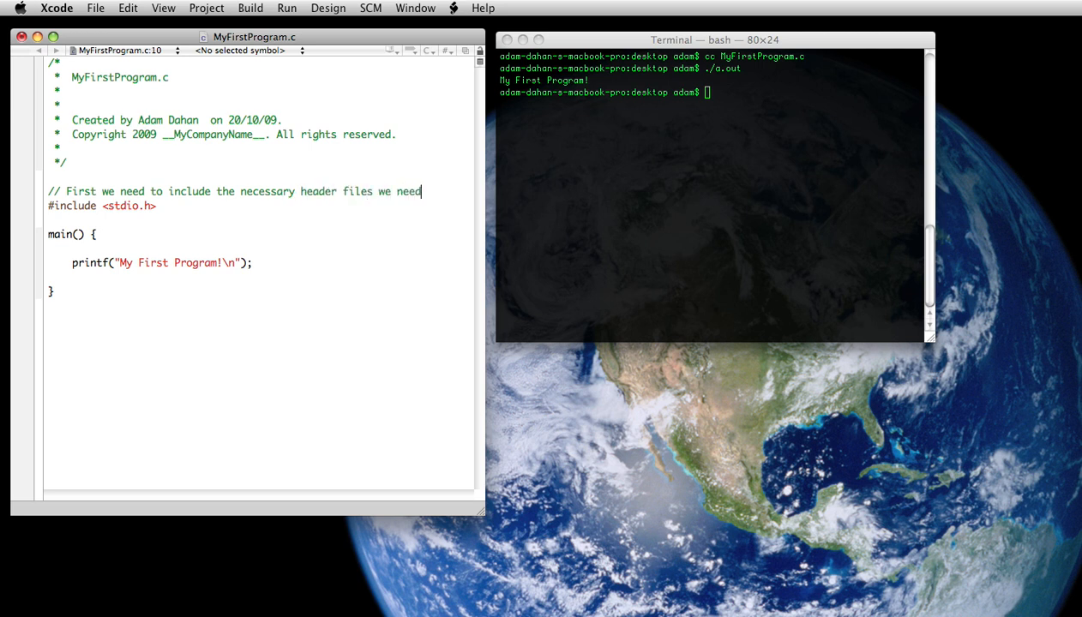
key(Return)
text(// to run our)
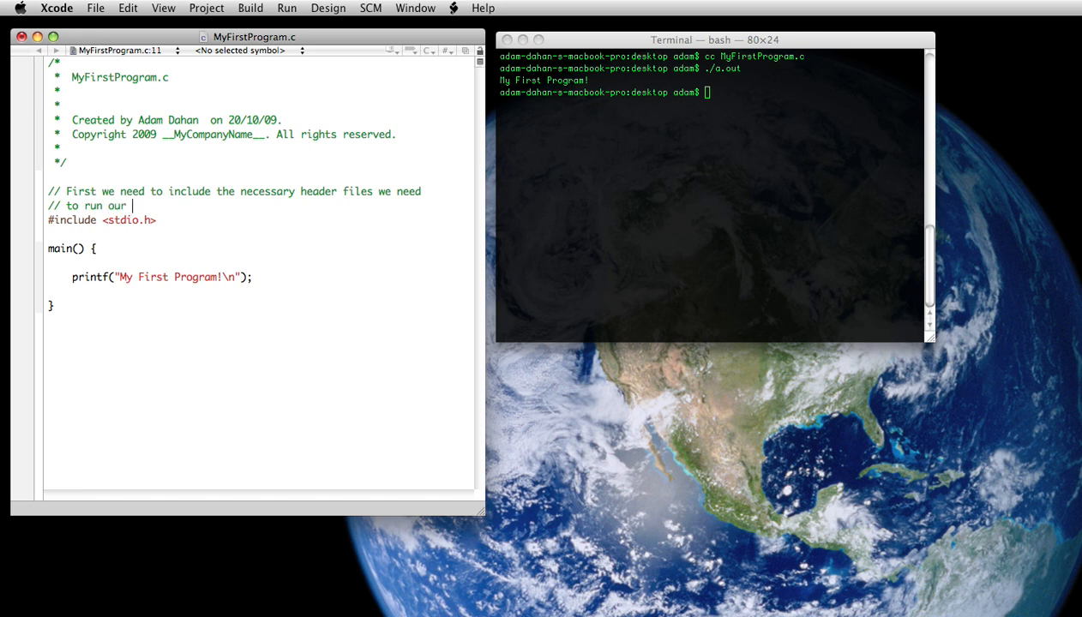
text(program)
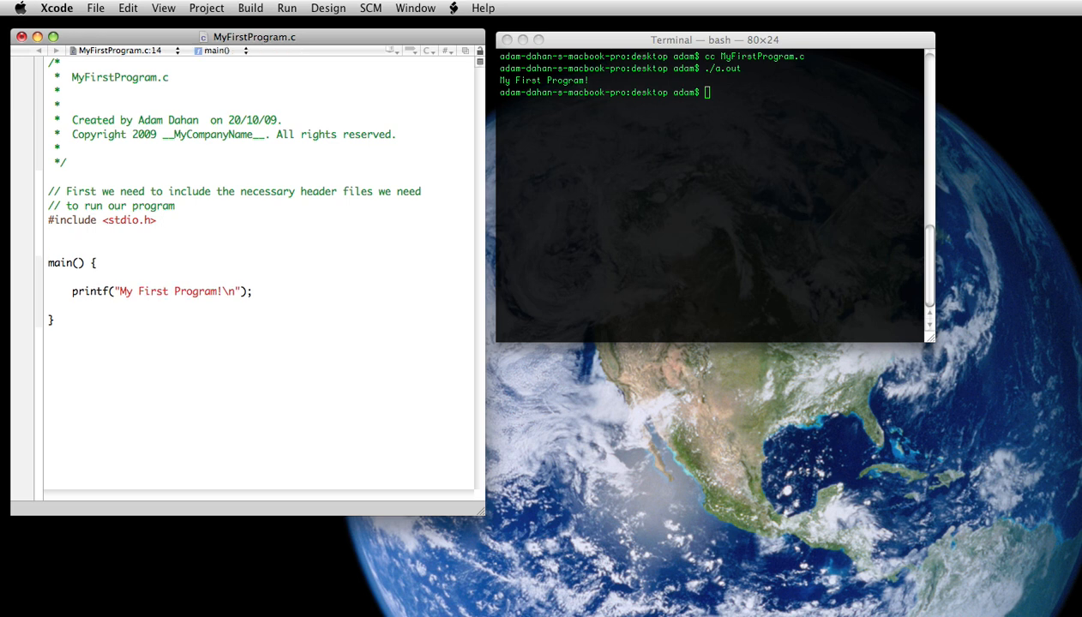
Add a comment above main() noting it serves as the starting point for execution
text(// Then we have)
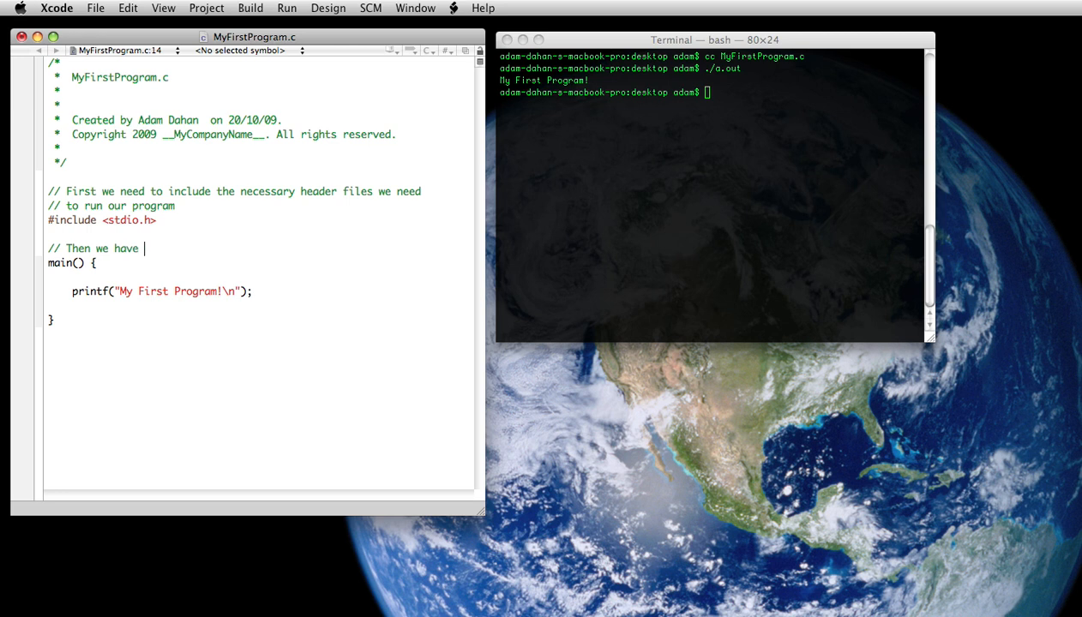
text(to write the main program that s)
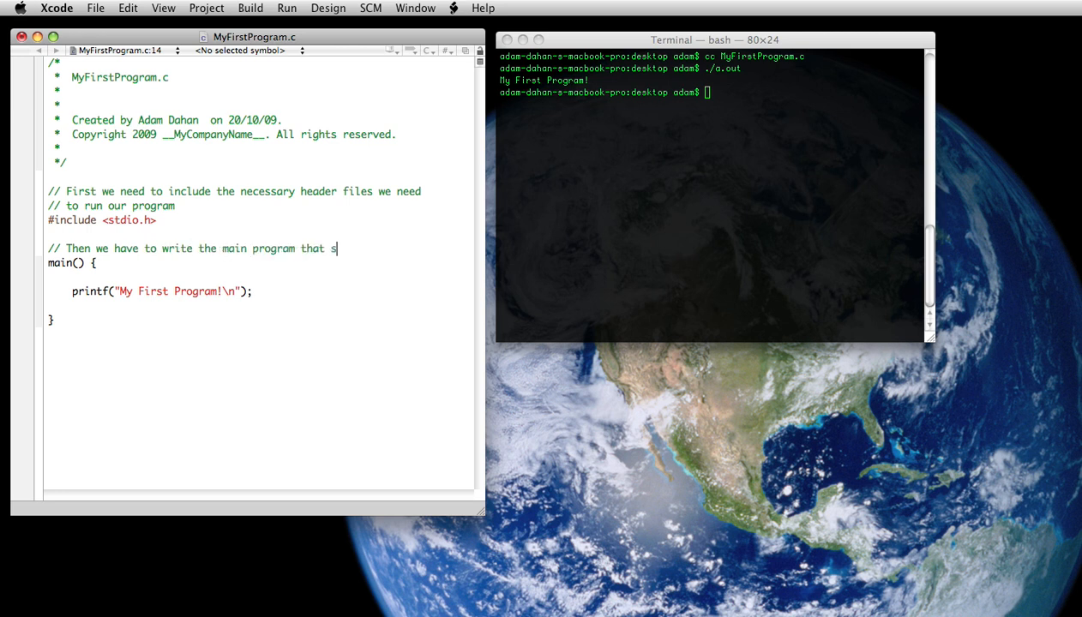
text(erves as the starting)
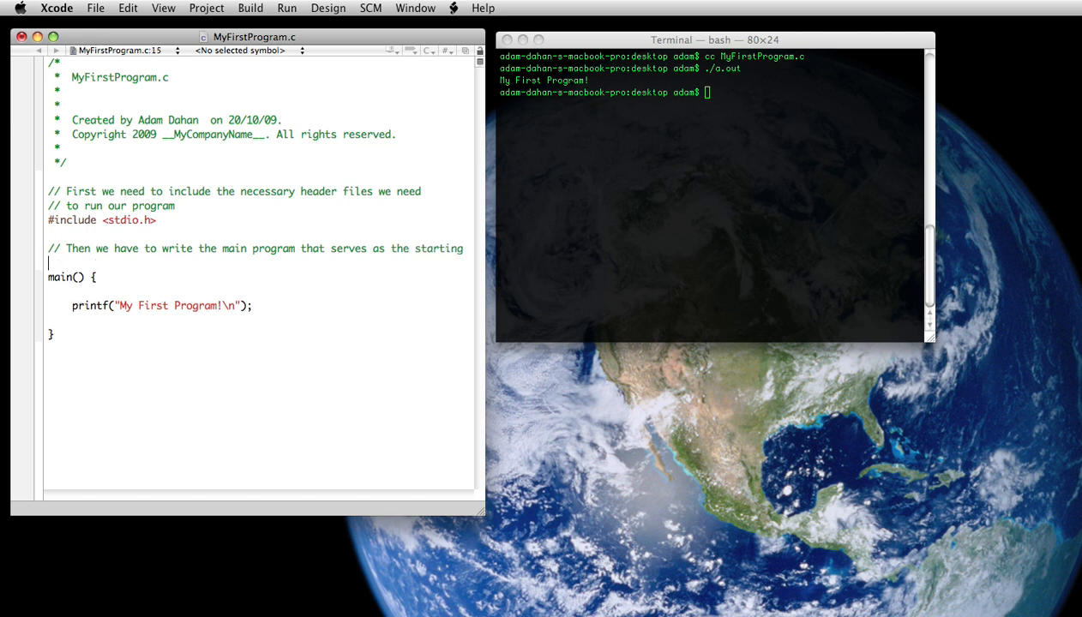
text(// point for program exe)
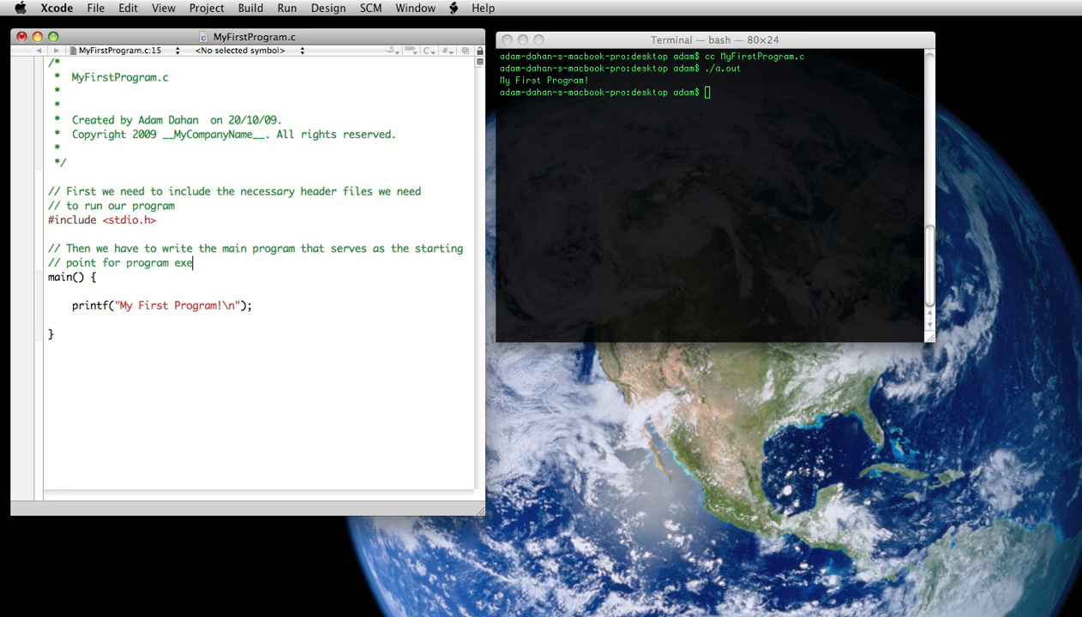
text(cution)
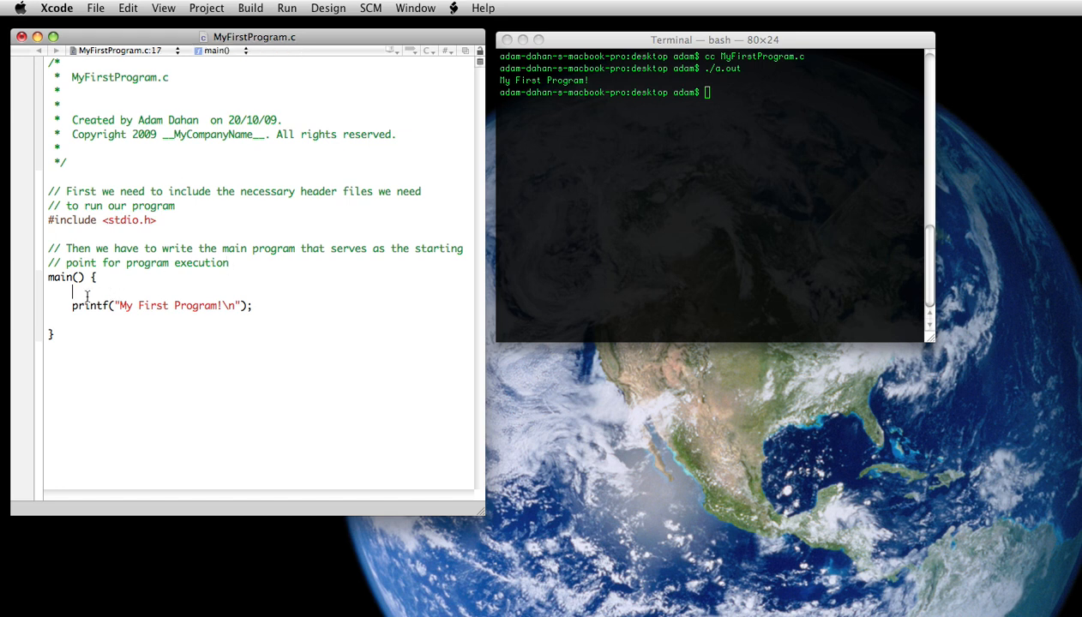
Write the comment that text between double quote marks gets output to the screen
text(//)
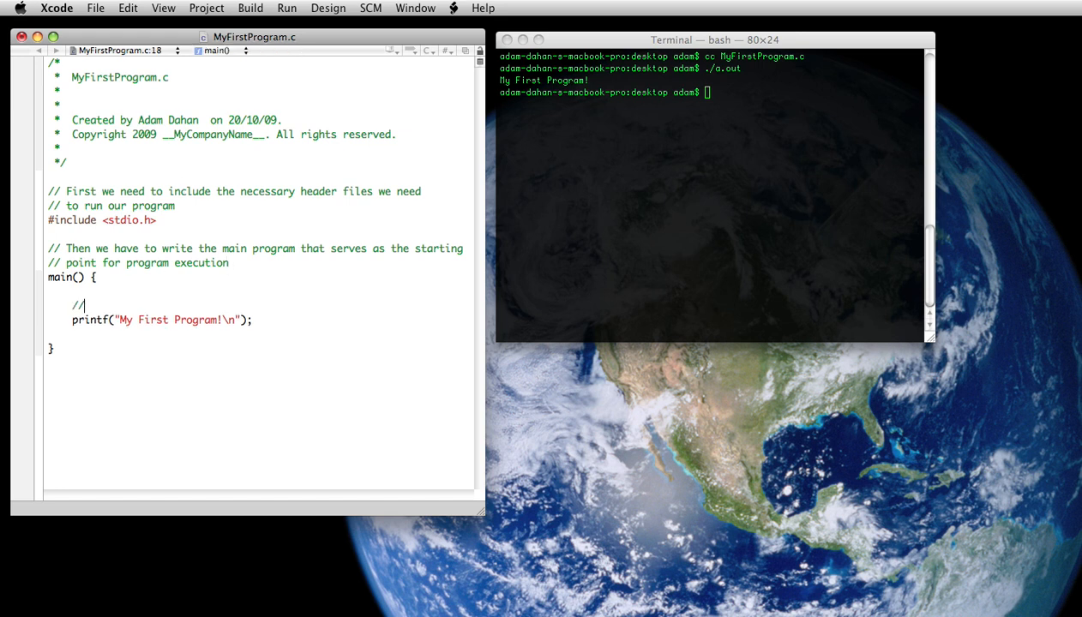
text(" ")
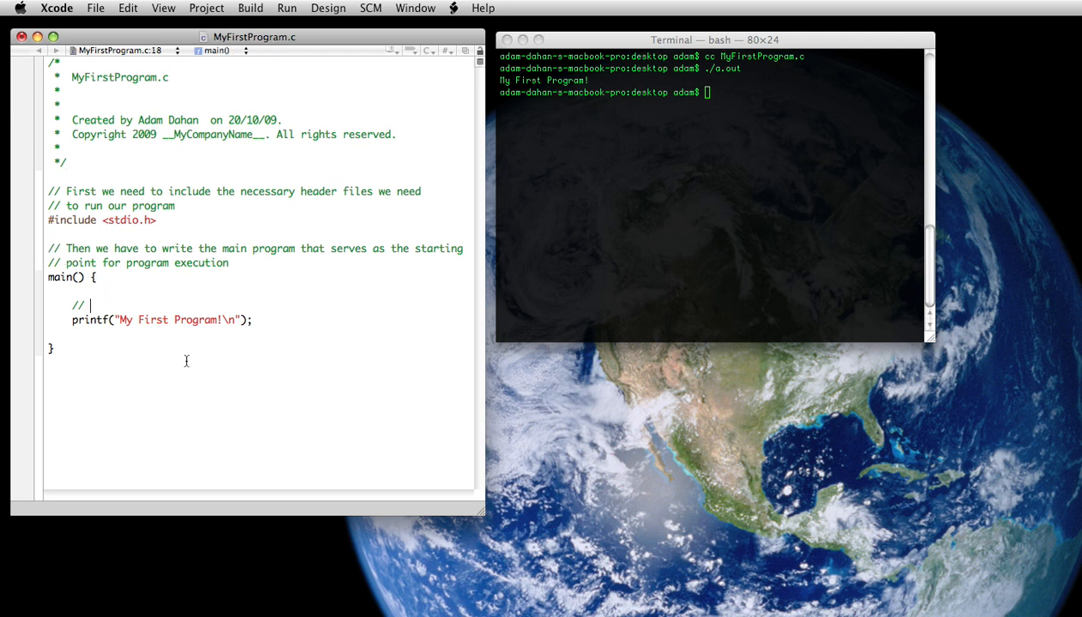
mouse_move(216, 373)
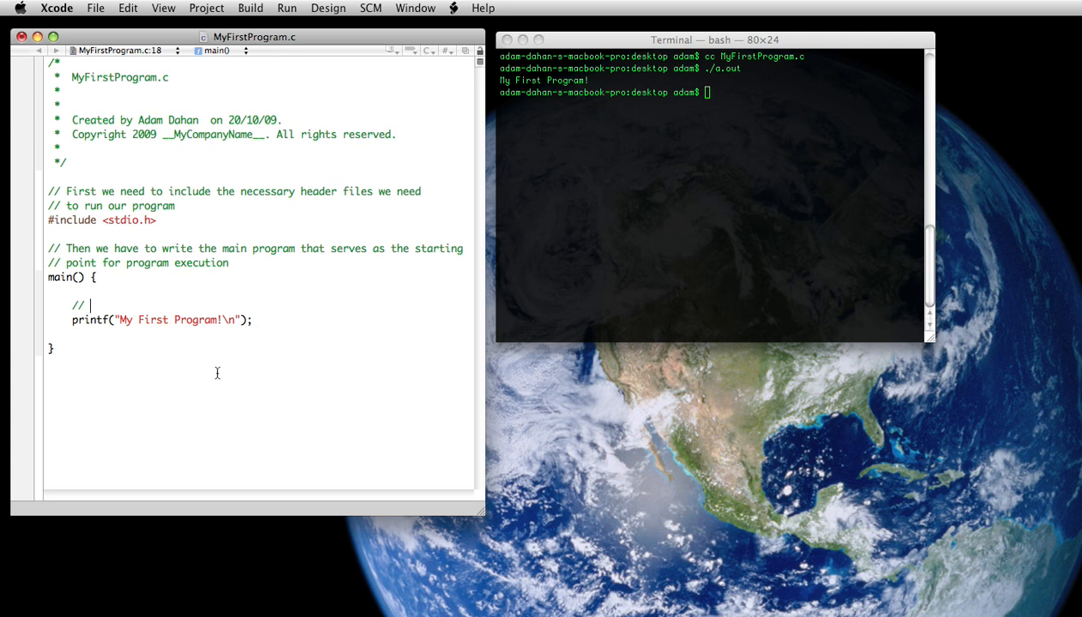
text(Output)
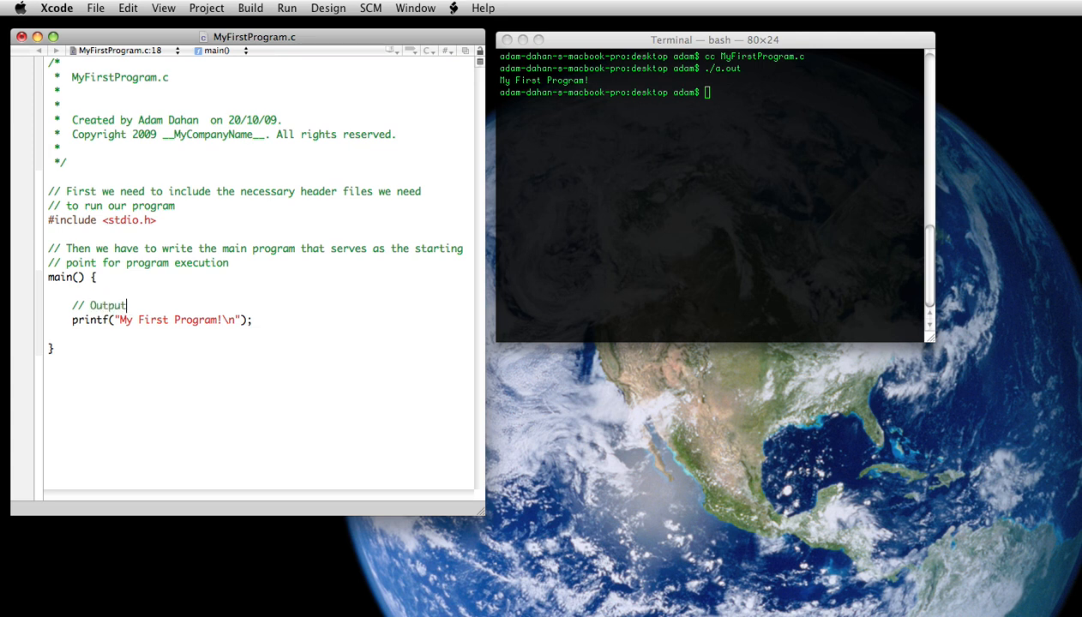
text(ing line of text to the screen)
text(// anything between the)
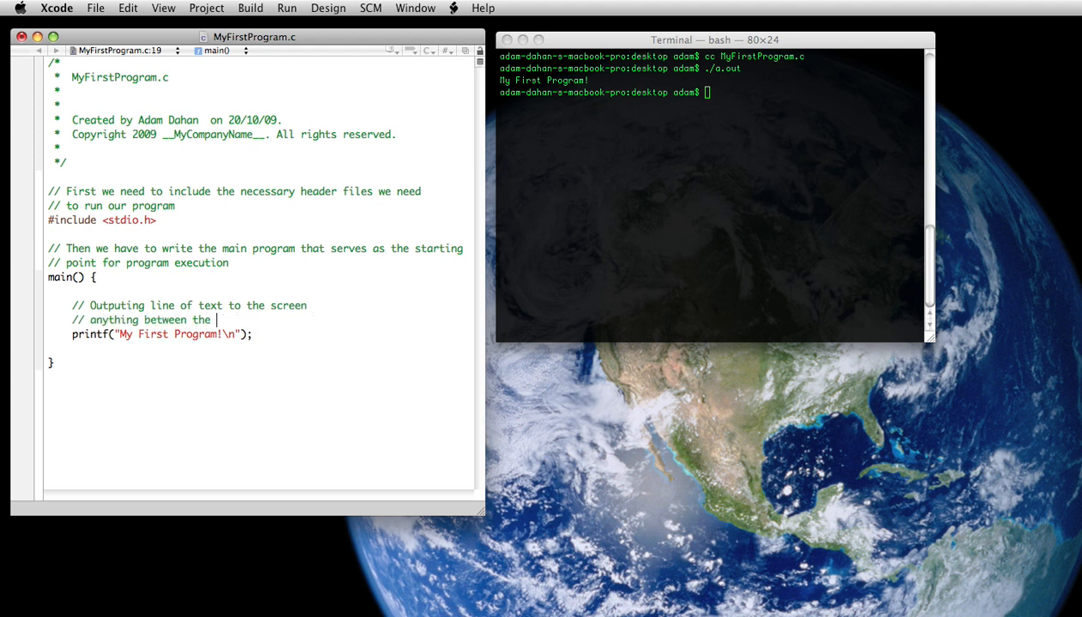
text(double)
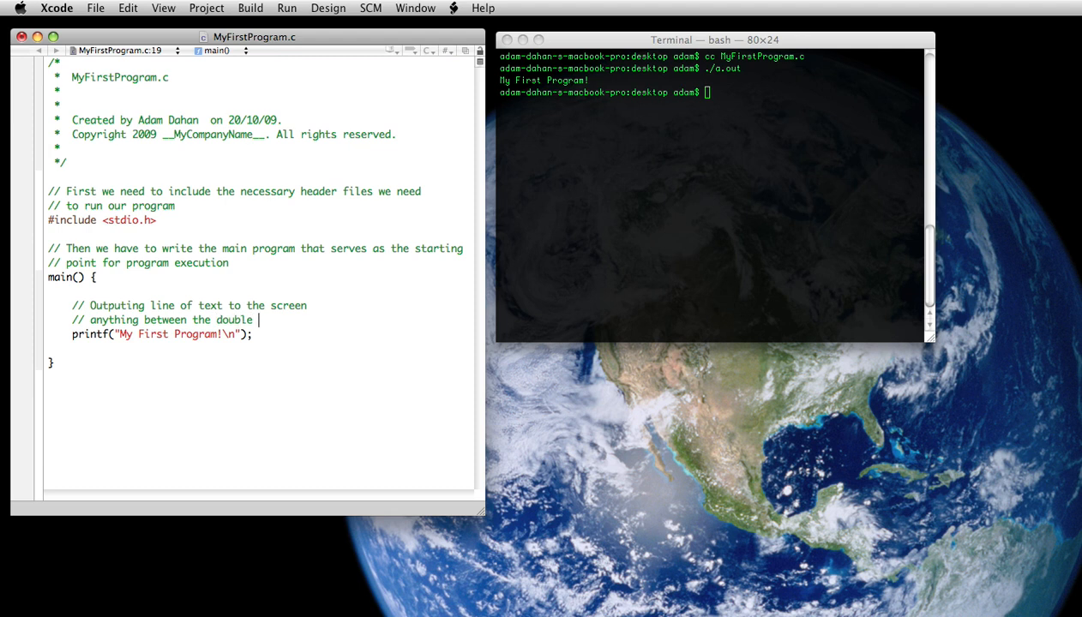
text(quote mar)
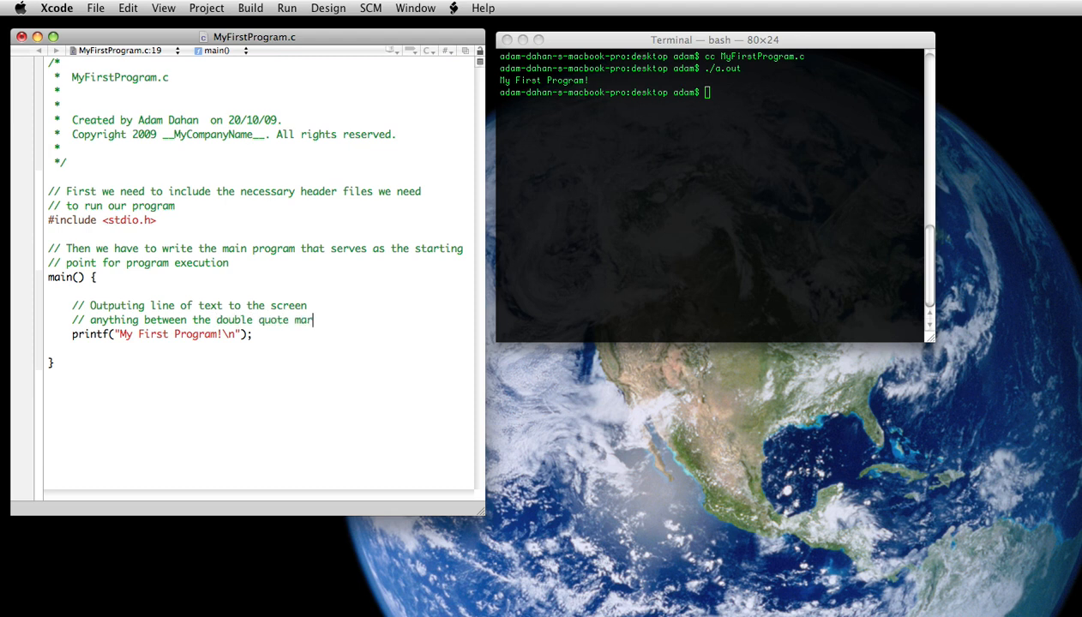
text(ks)
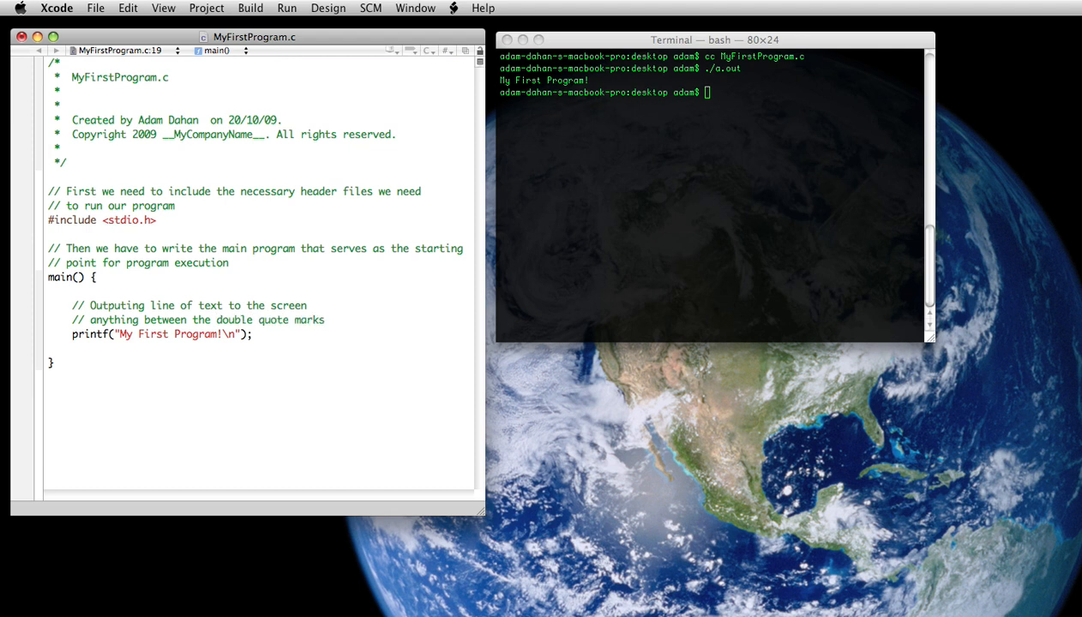
text(gets output to the scree)
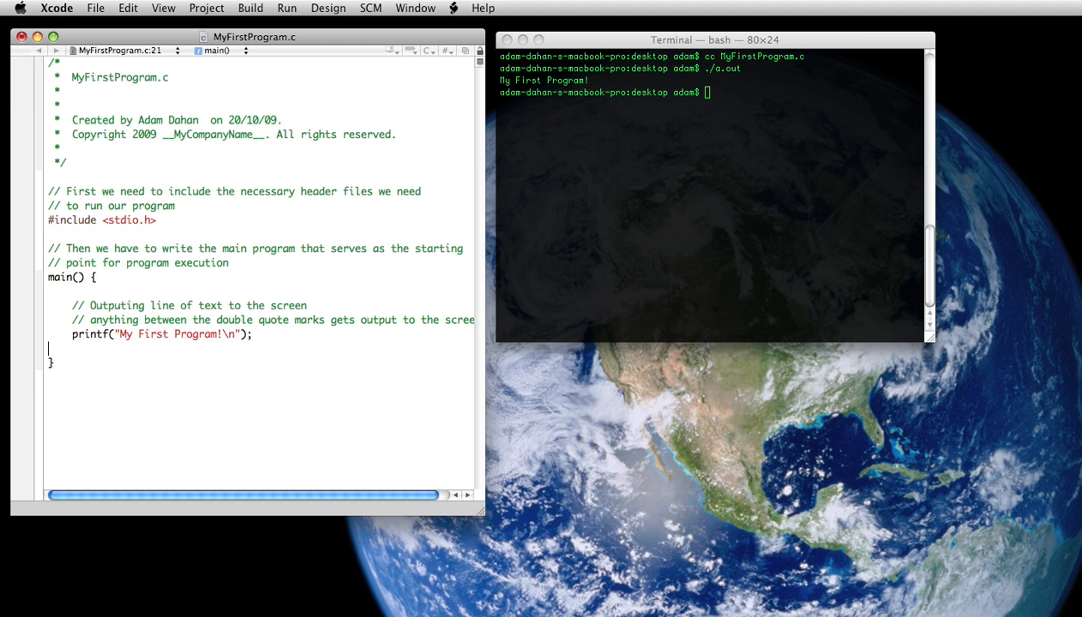
Comment after main()'s closing brace: don't forget the closing curly brace on functions
text(// not to forget the closing)
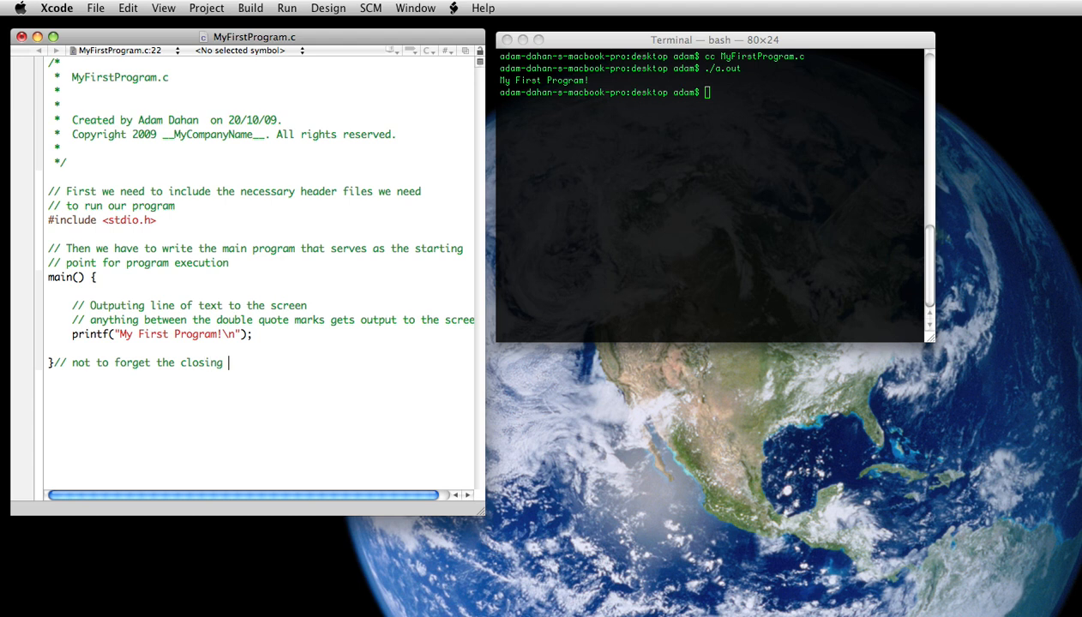
text(curly brace on any func)
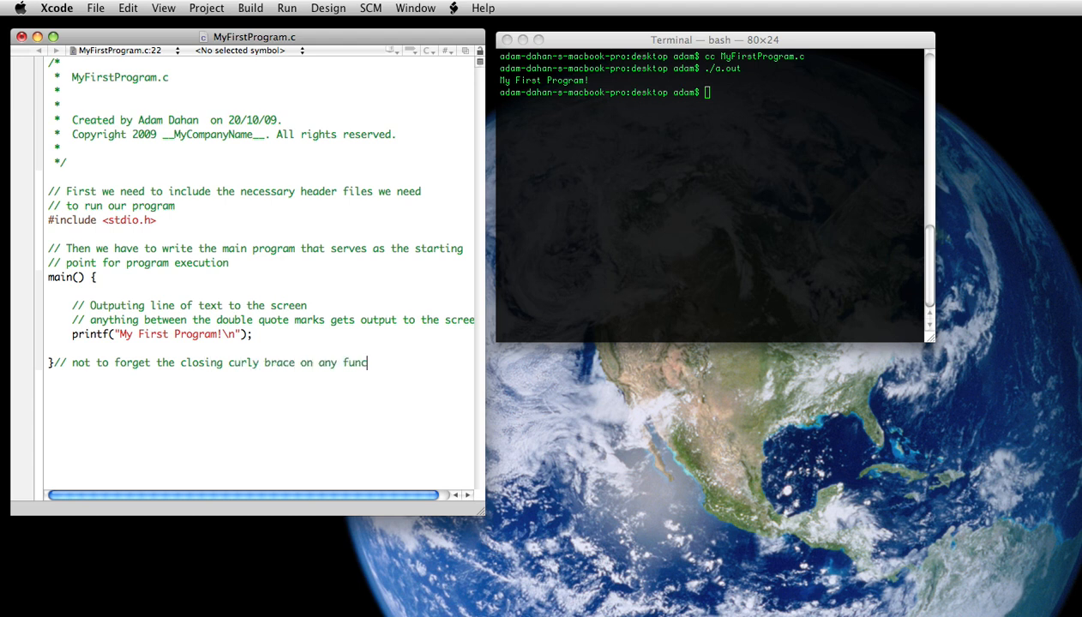
text(tions)
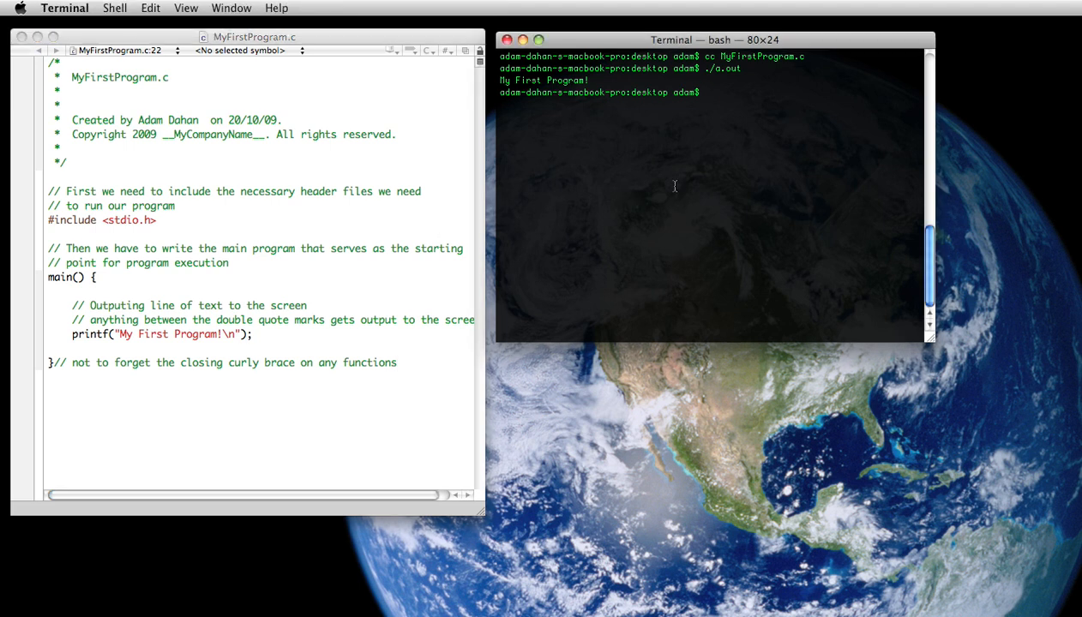
Recompile with cc MyFirstProgram.c and run ./a.out to print "My First Program!" again
text(cc Myf)
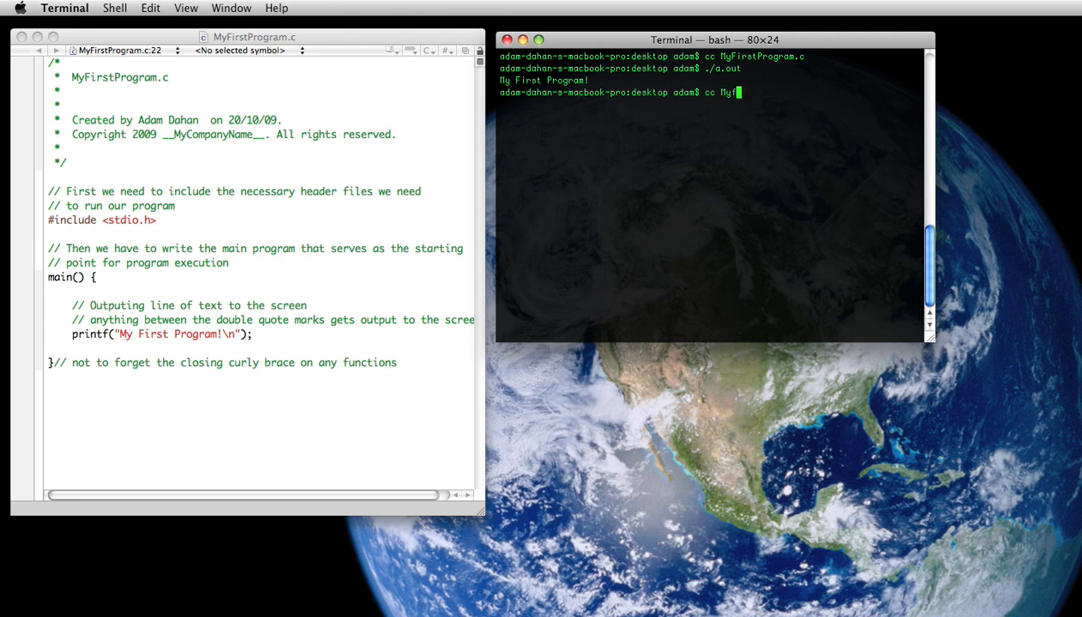
text(irstPro)
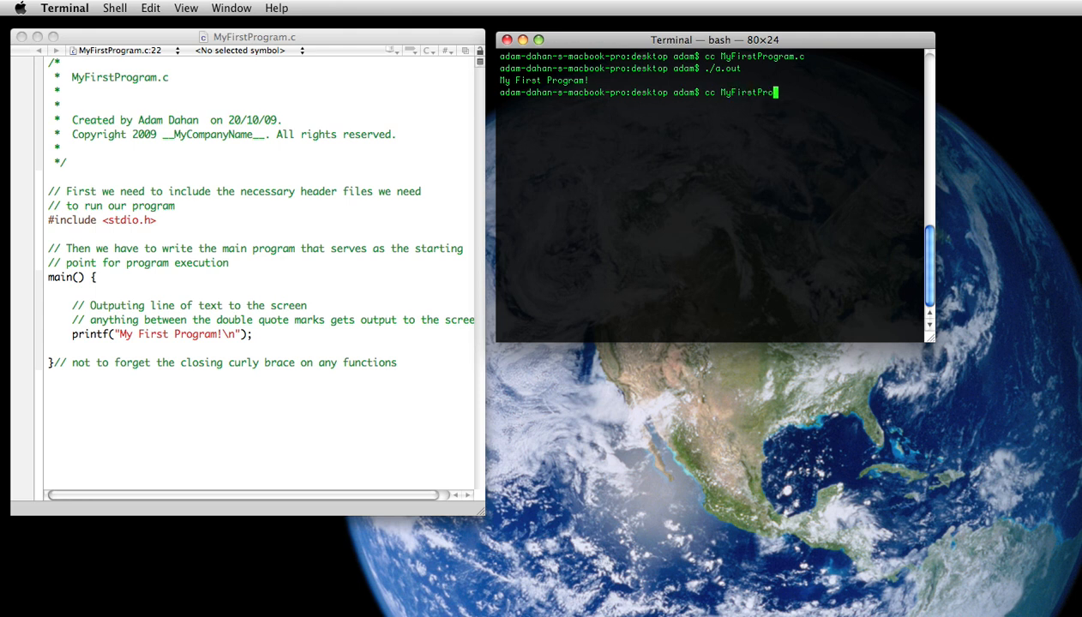
text(gram.c)
text(./a.out)
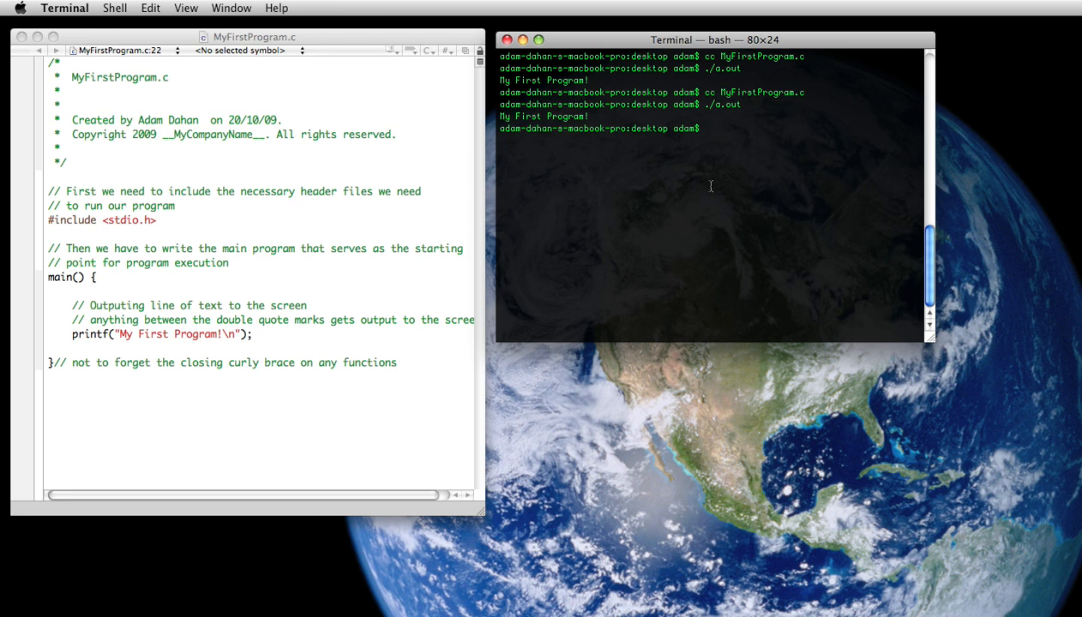
mouse_move(500, 266)
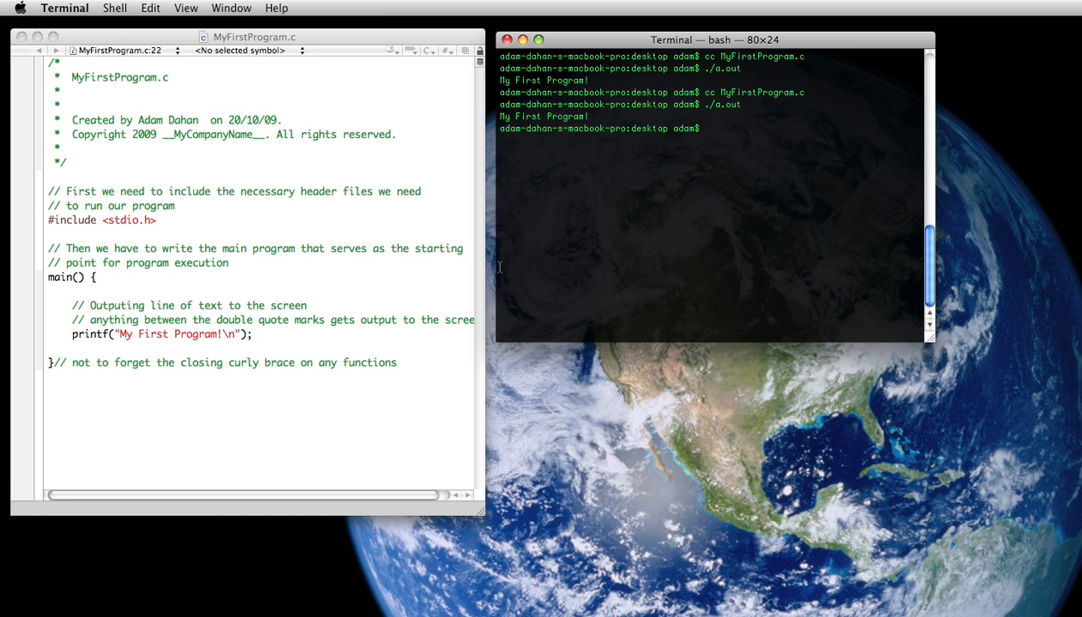
mouse_move(424, 364)
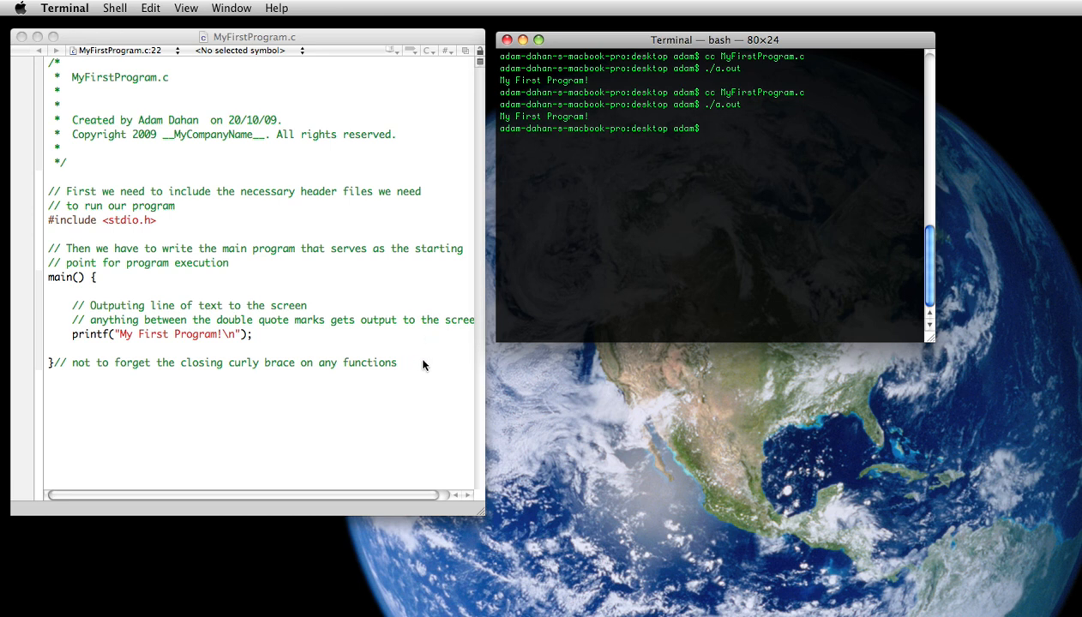